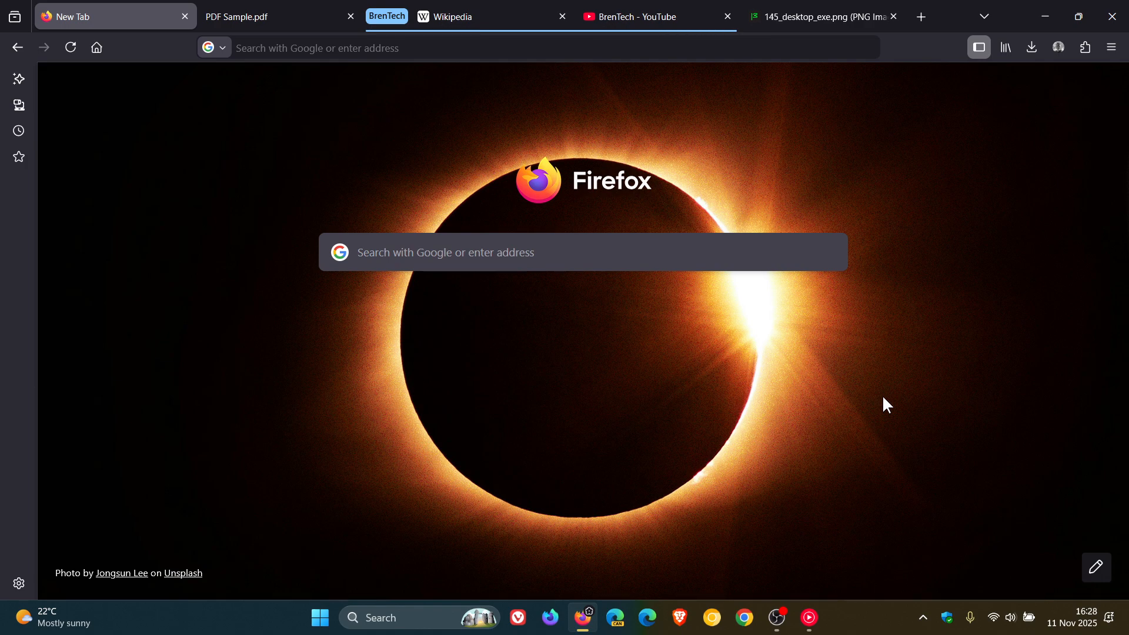
Step: Bring up the application menu to reach Help > About Firefox
left_click(1111, 47)
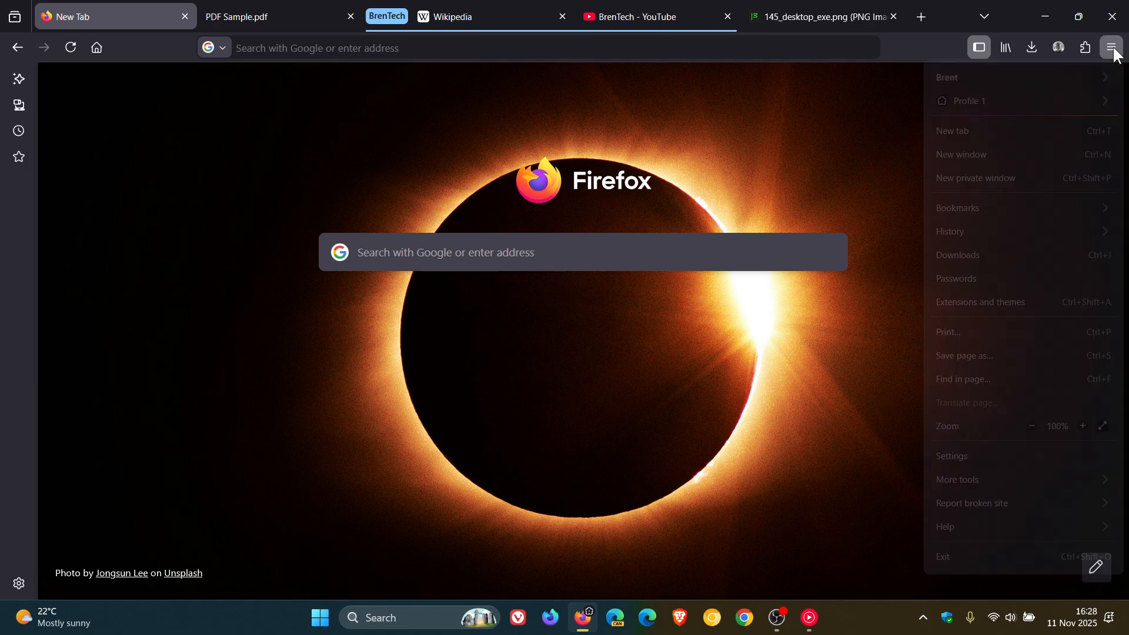
mouse_move(974, 529)
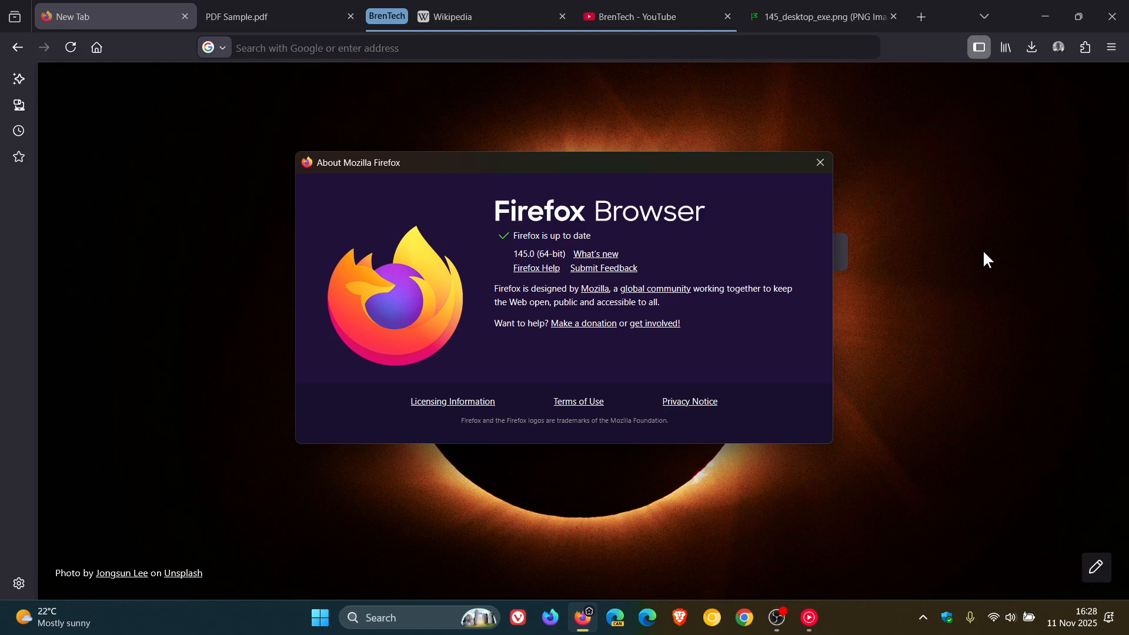
mouse_move(765, 255)
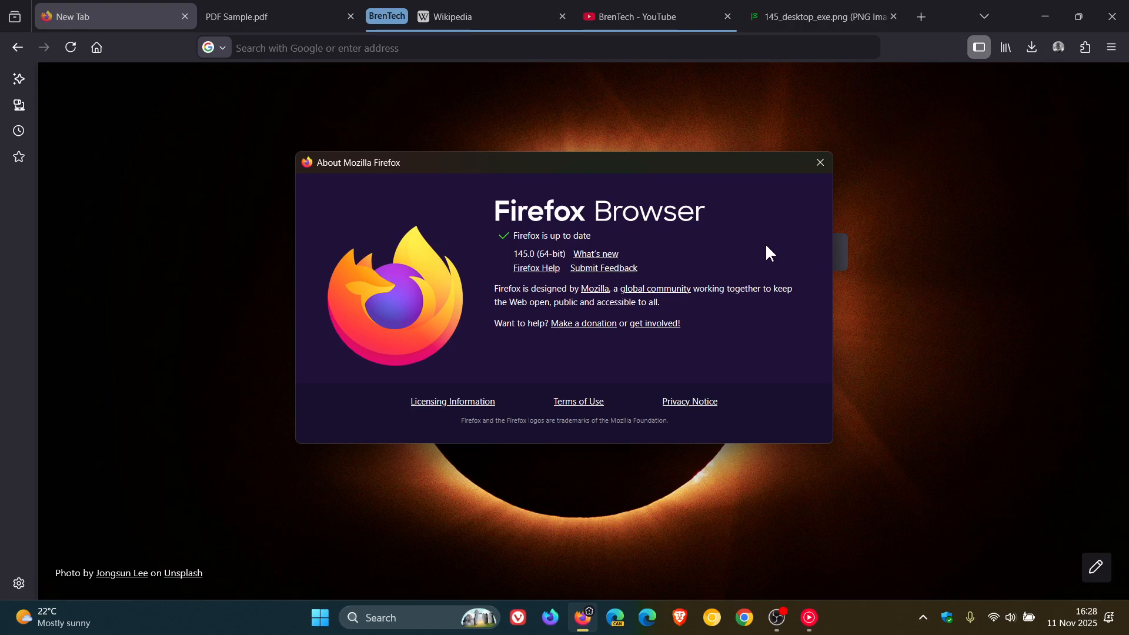
mouse_move(755, 196)
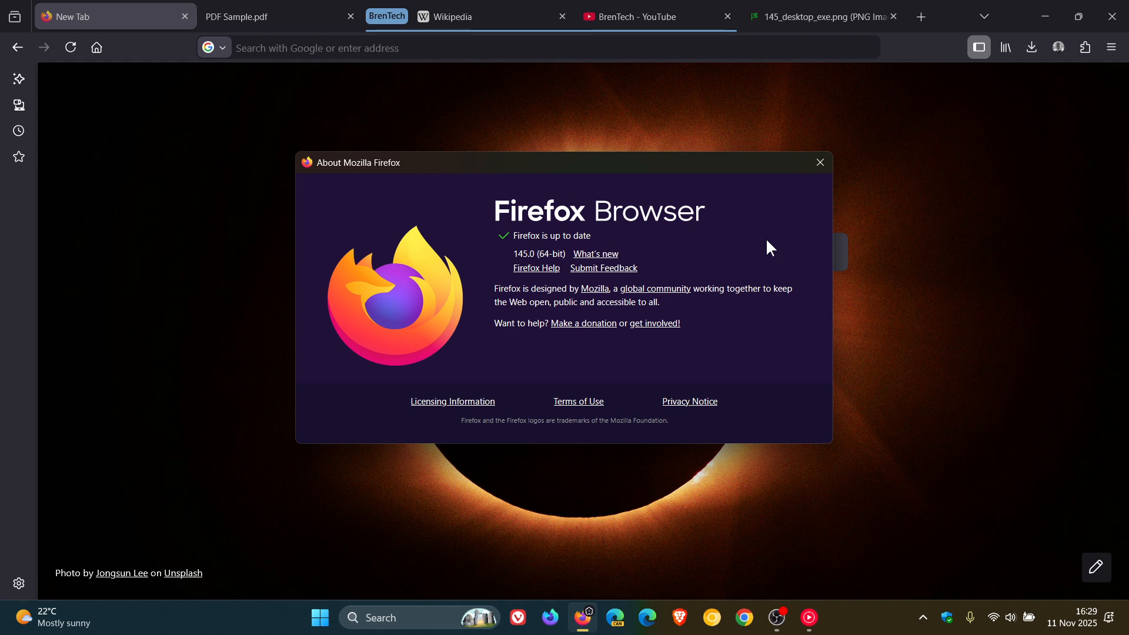
Step: Close the About Mozilla Firefox window showing version 145.0
left_click(819, 162)
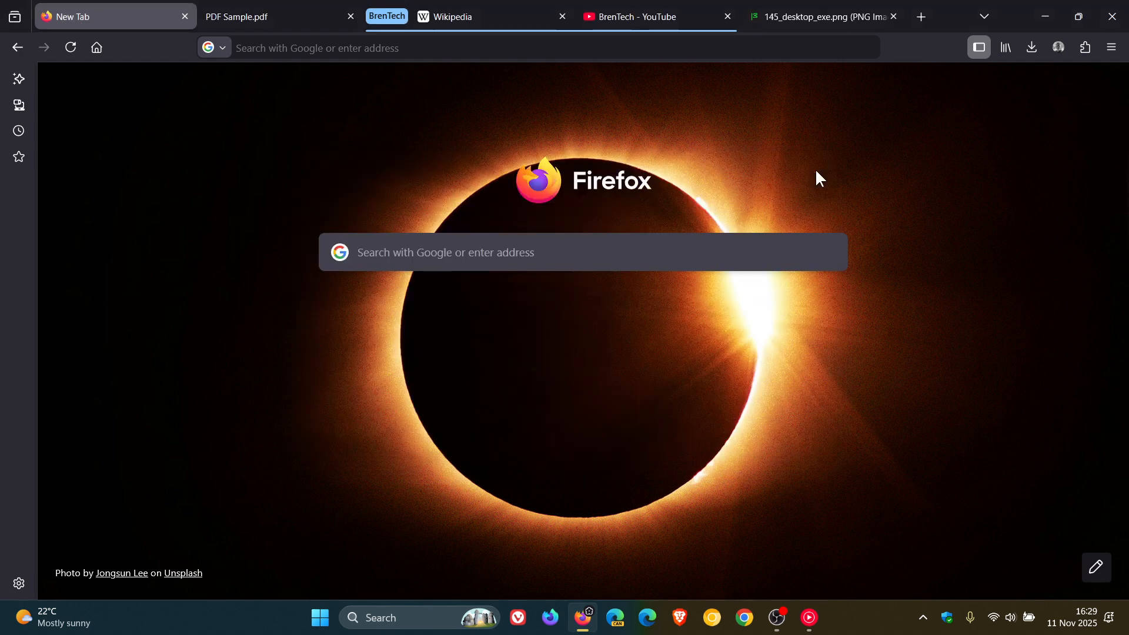
mouse_move(971, 240)
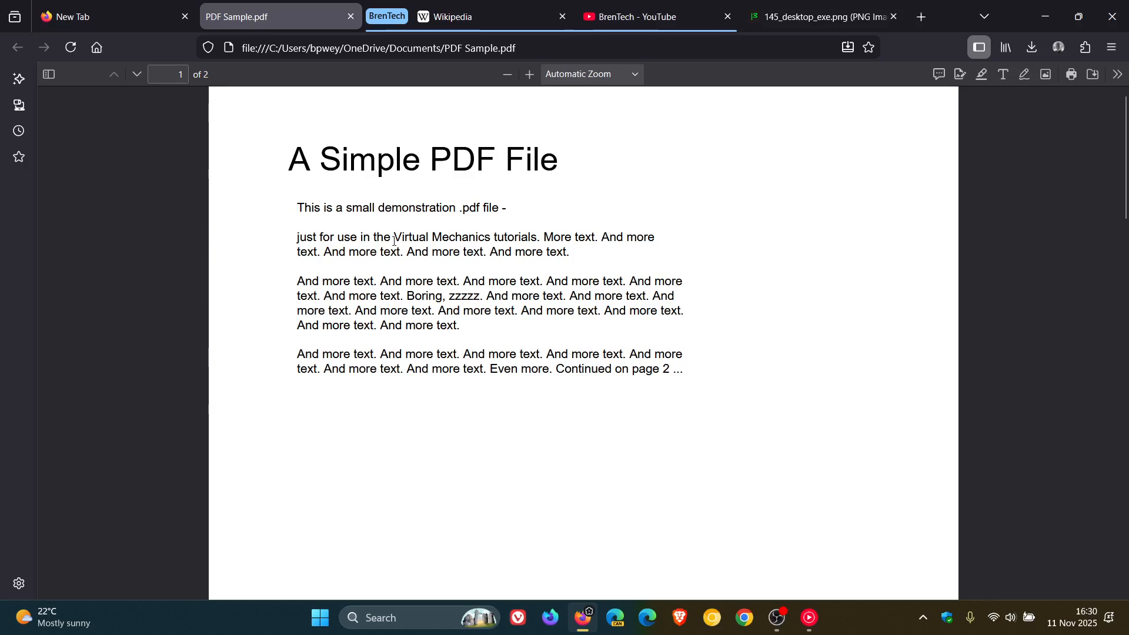
Step: Highlight 'Virtual Mechanics tutorials' in the PDF and attach the comment 'hi' to it
left_click_drag(393, 236, 538, 236)
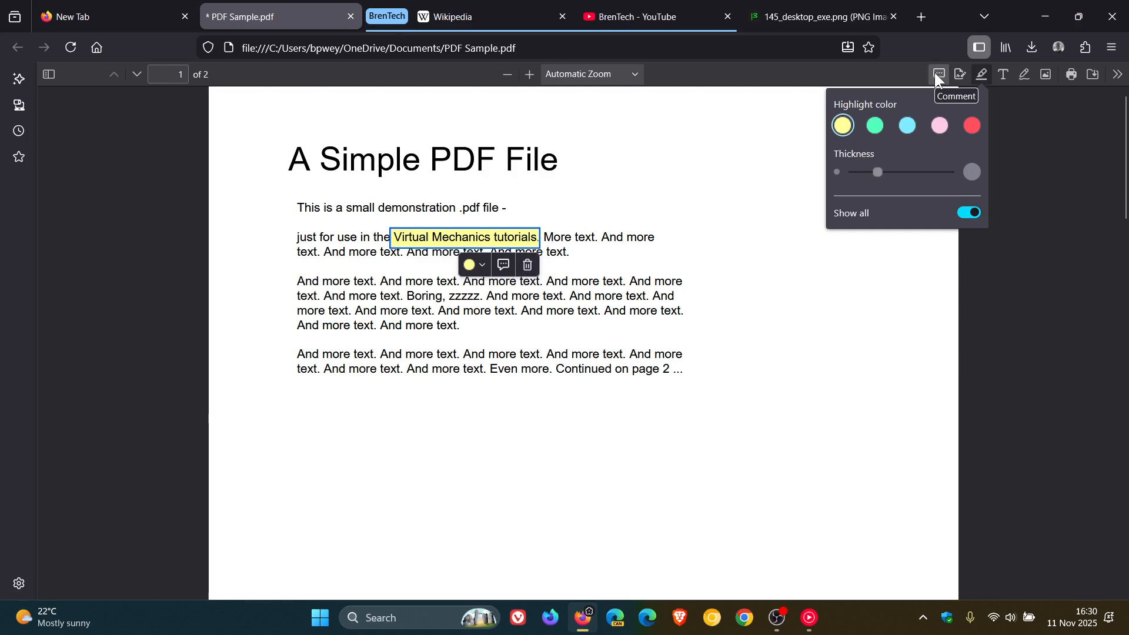
left_click(939, 74)
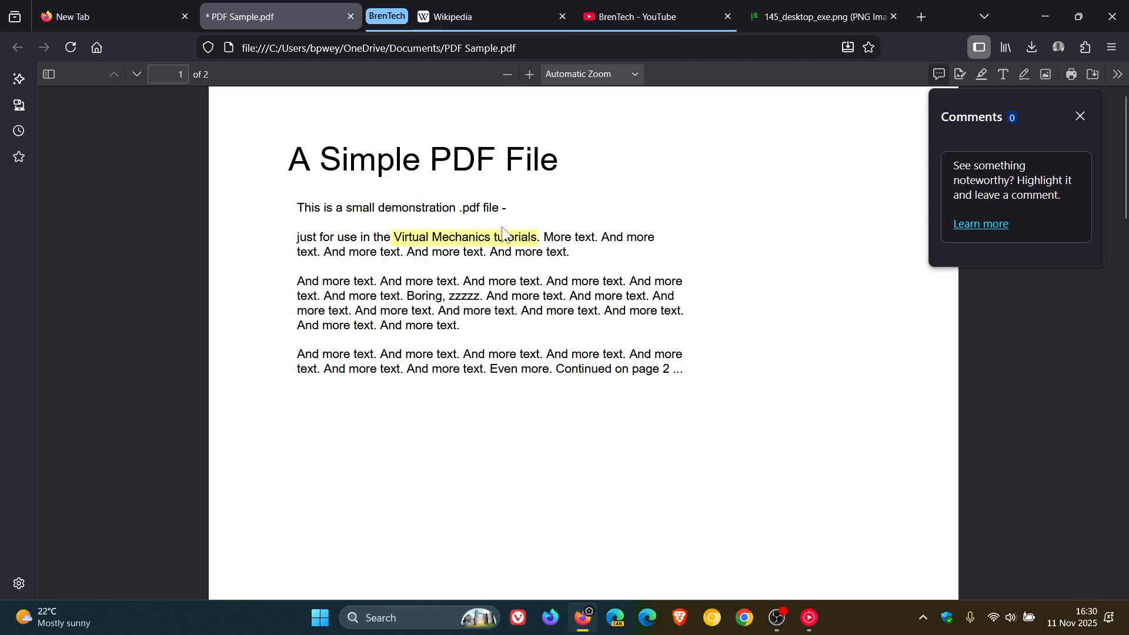
left_click(981, 73)
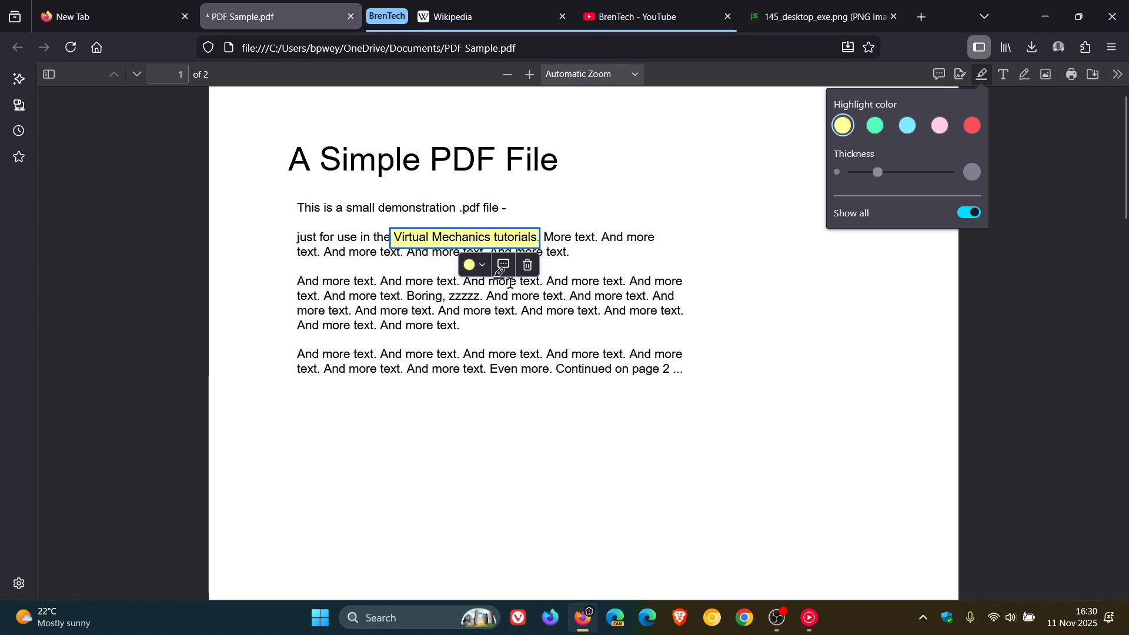
left_click(502, 265)
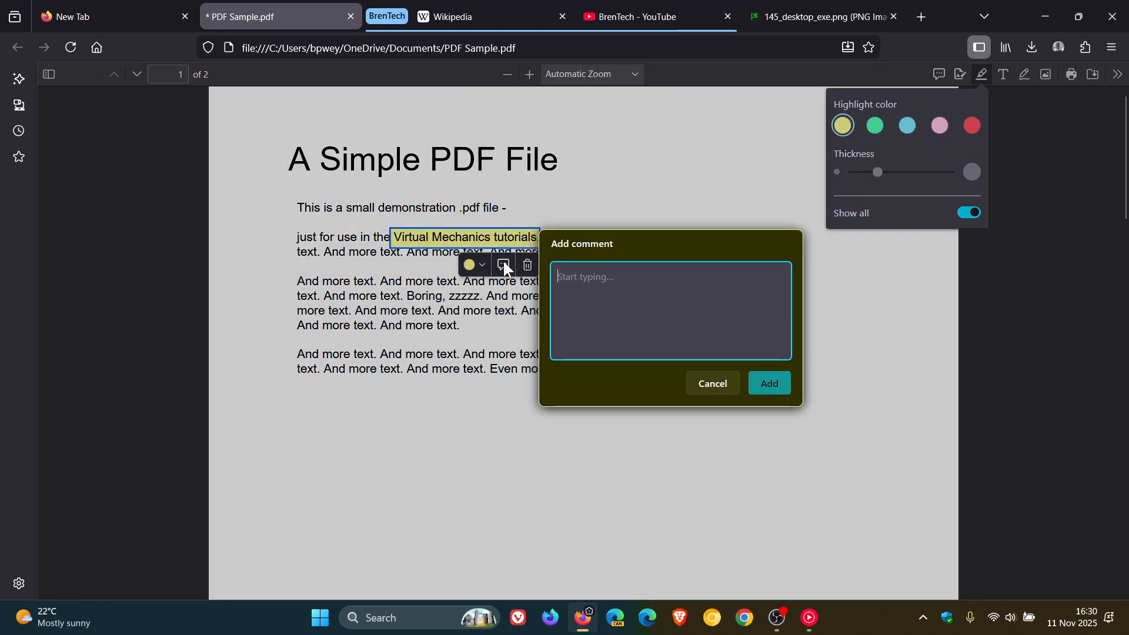
type("hi")
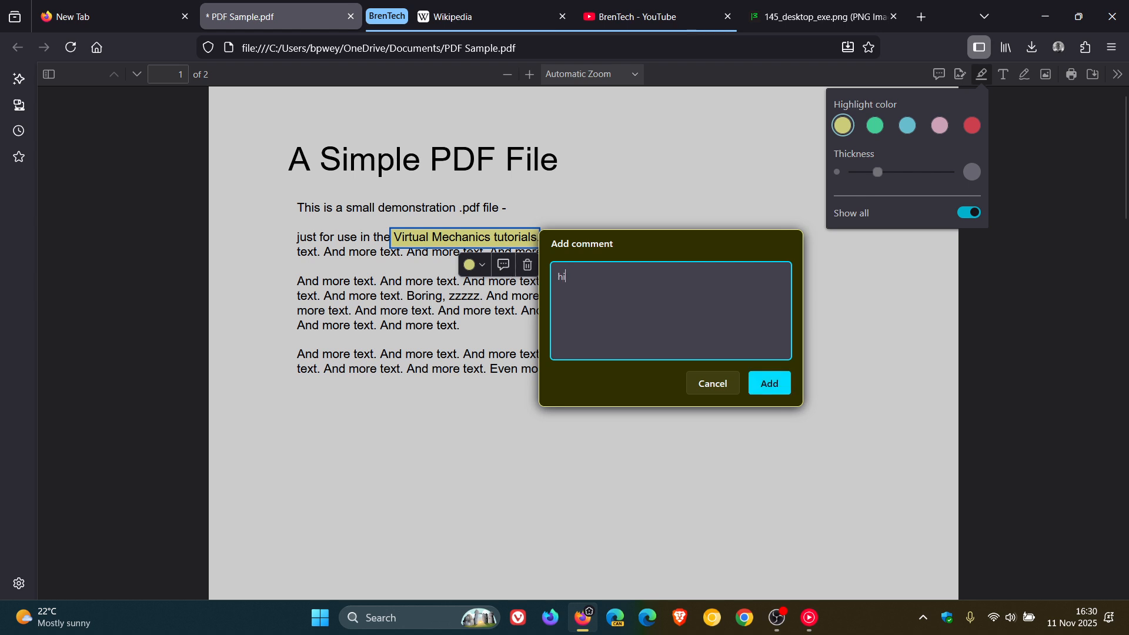
left_click(769, 383)
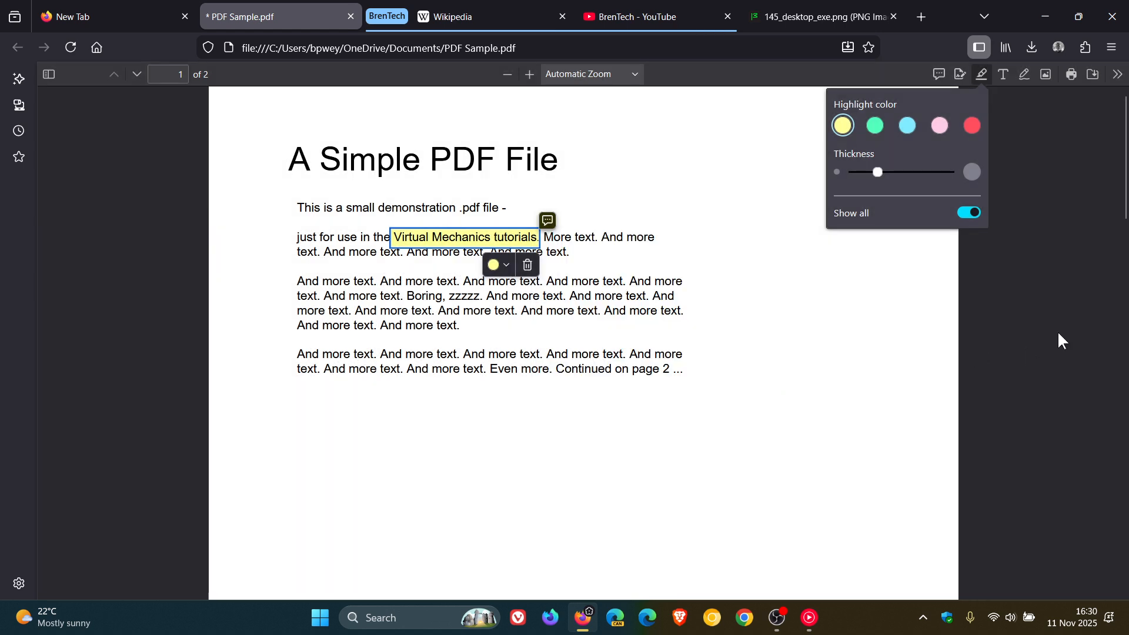
mouse_move(937, 71)
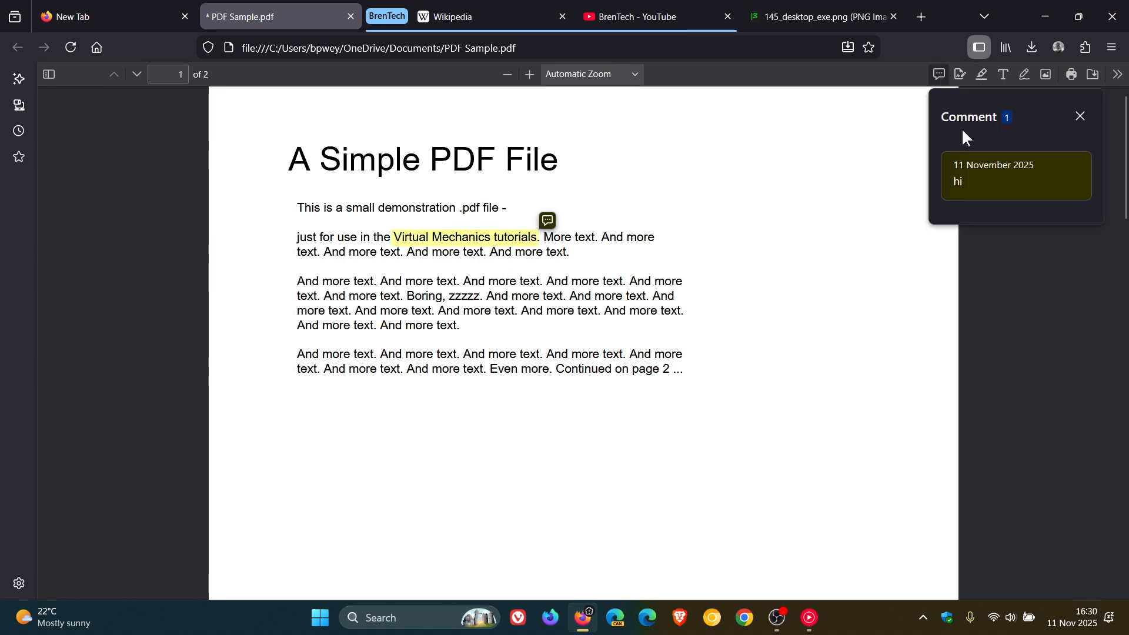
left_click(547, 221)
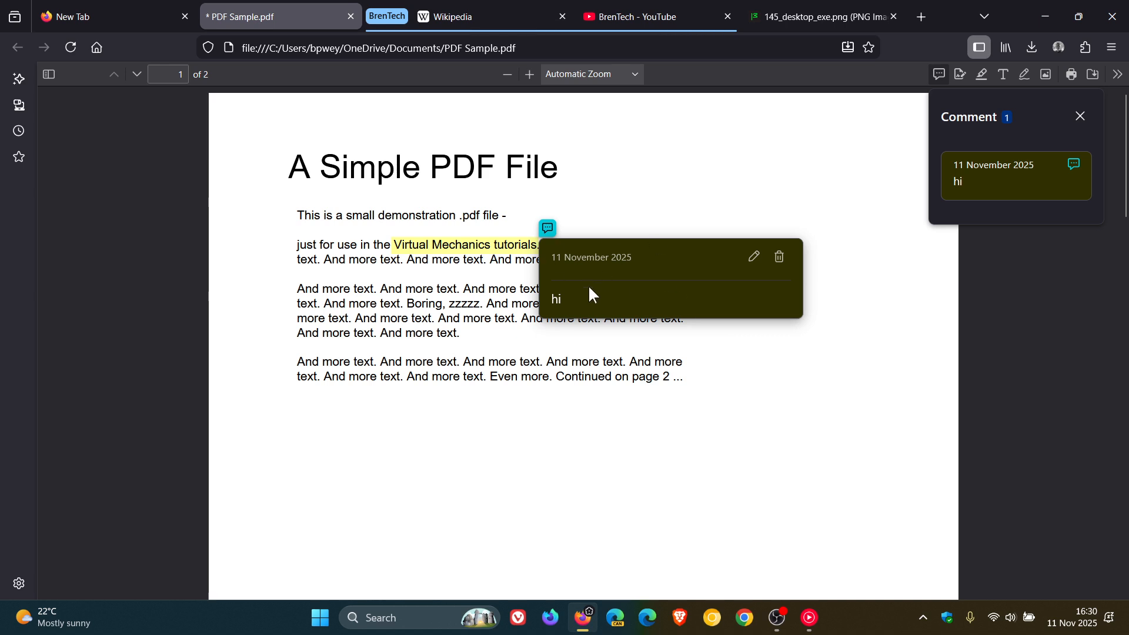
mouse_move(685, 307)
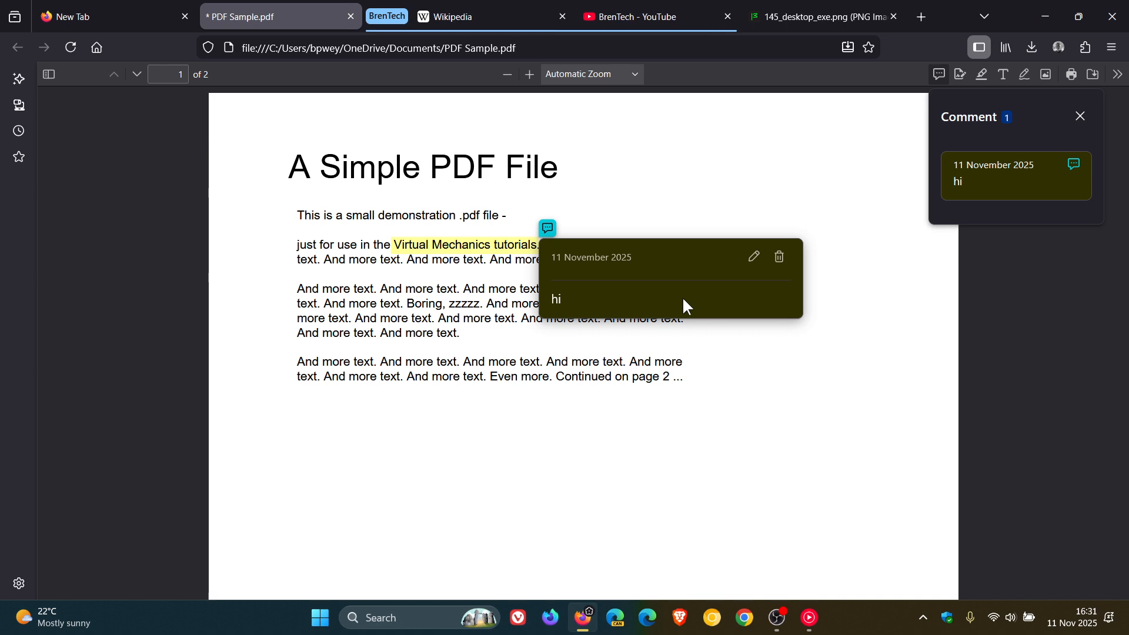
Step: Return to the New Tab page with the eclipse wallpaper
left_click(981, 74)
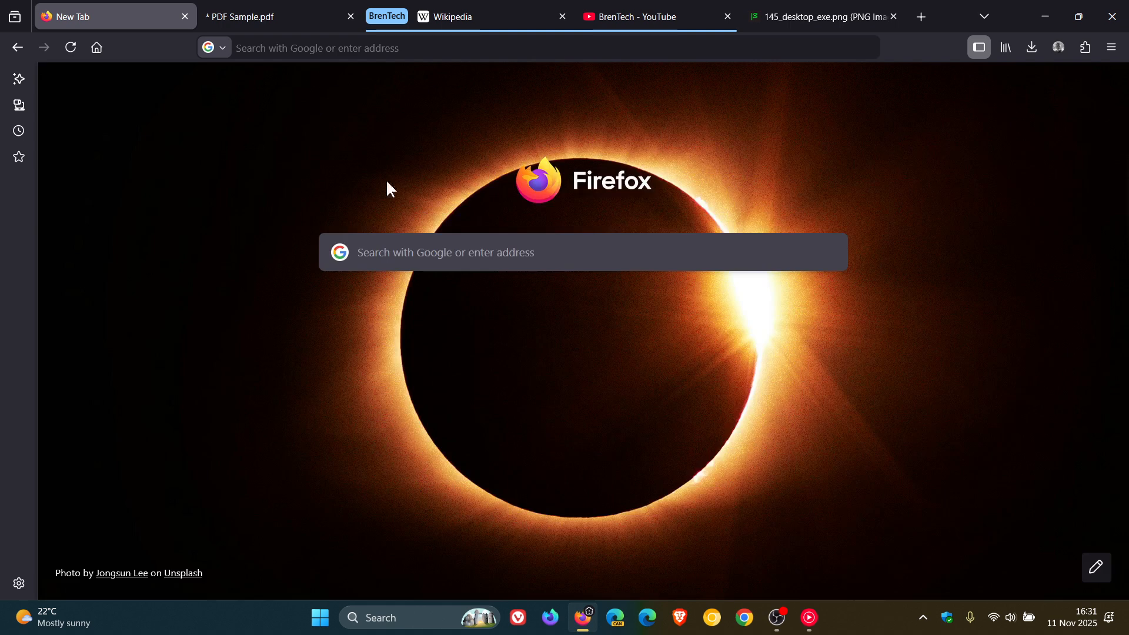
mouse_move(988, 344)
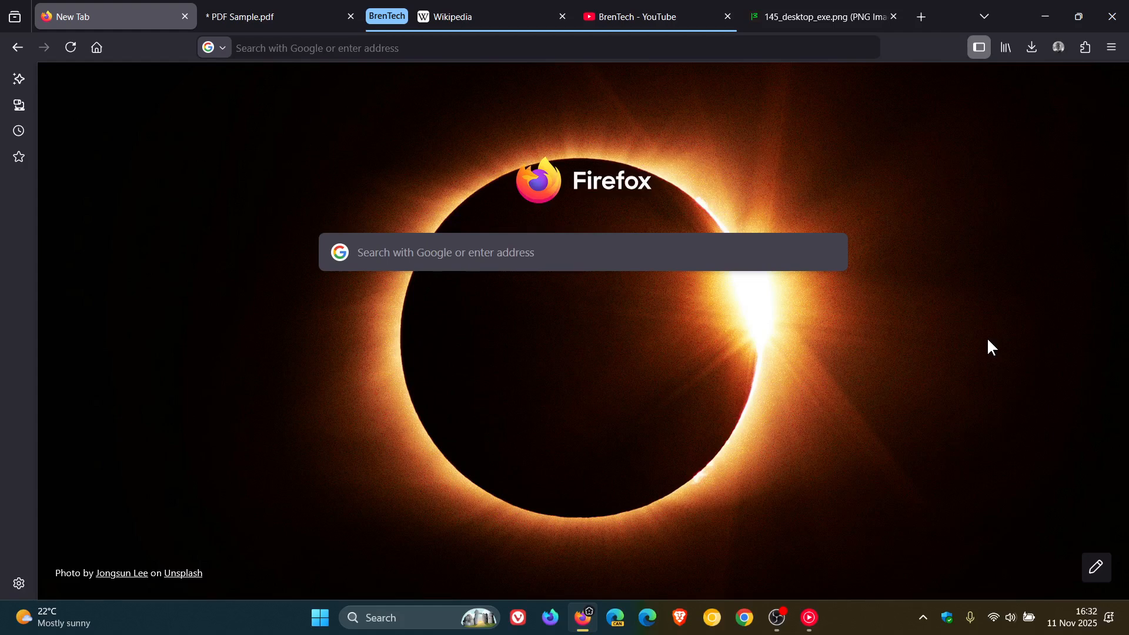
mouse_move(776, 191)
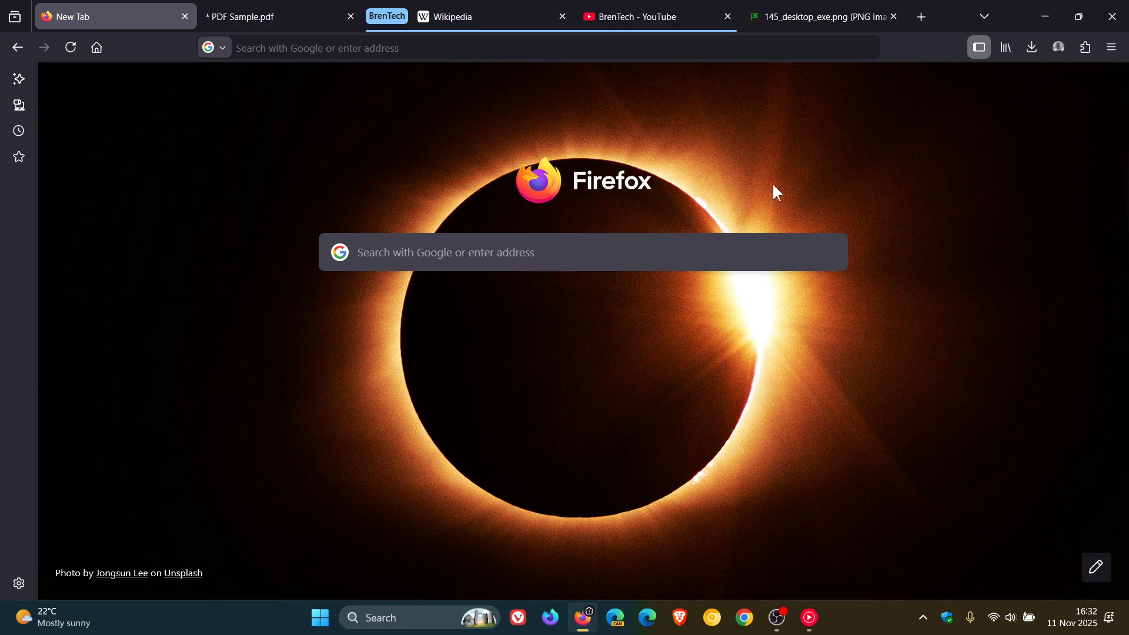
Step: Collapse the BrenTech tab group and preview its Wikipedia and YouTube tabs
left_click(373, 47)
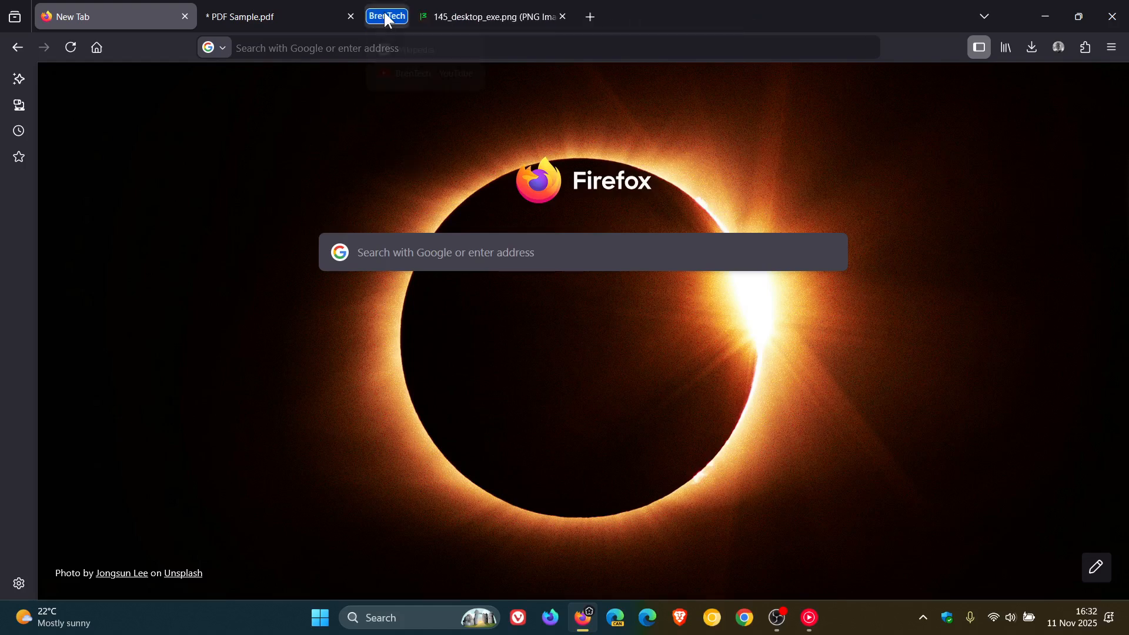
left_click(387, 17)
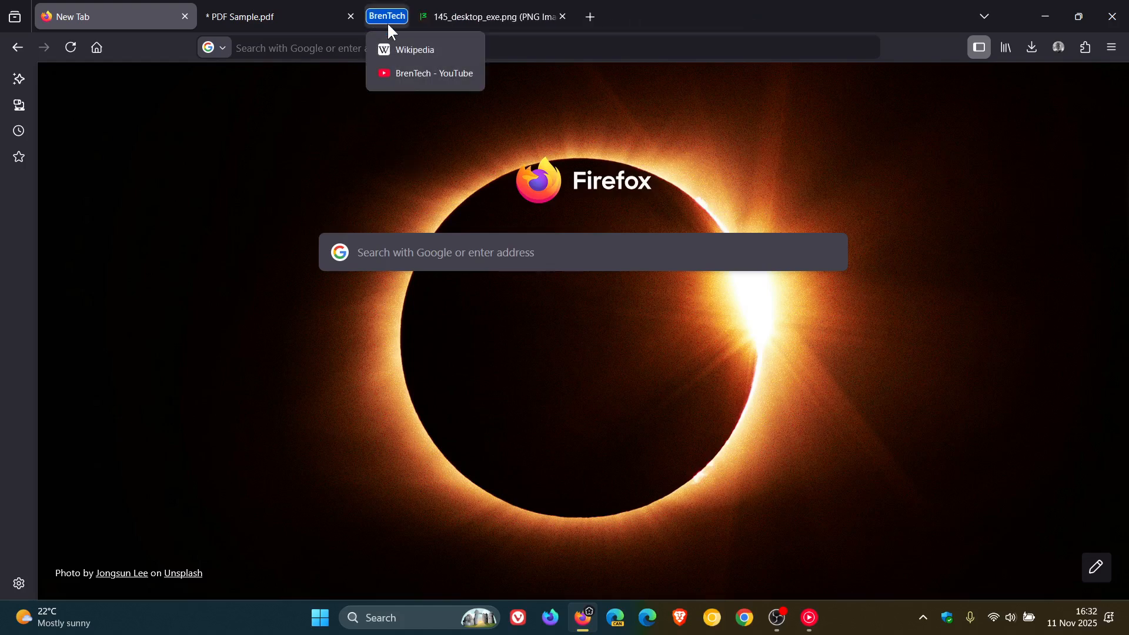
mouse_move(409, 97)
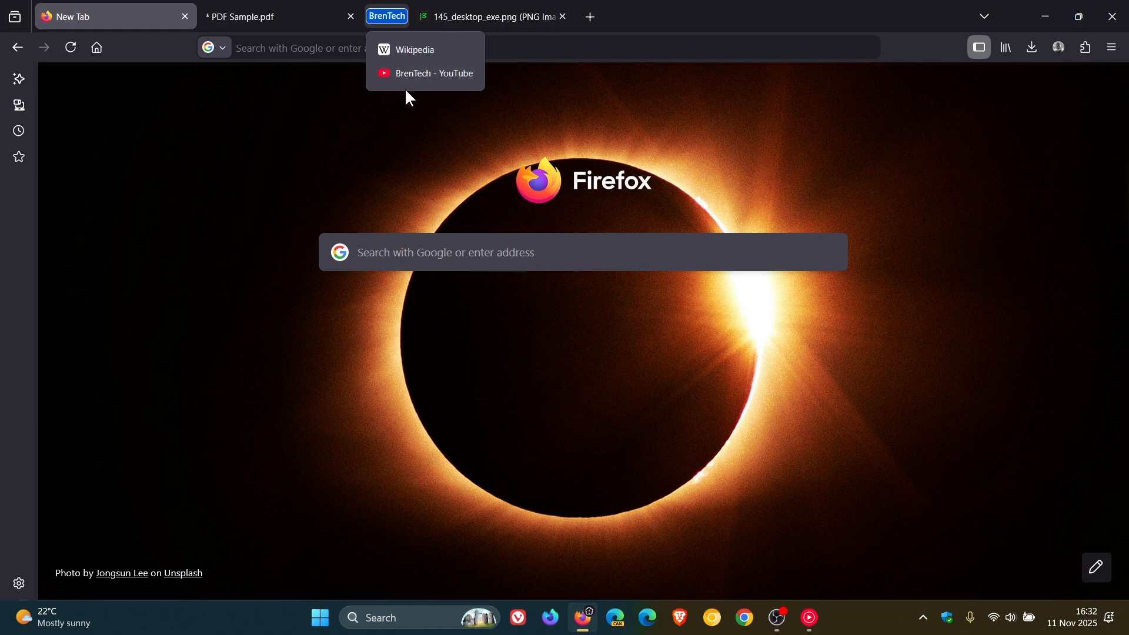
mouse_move(459, 92)
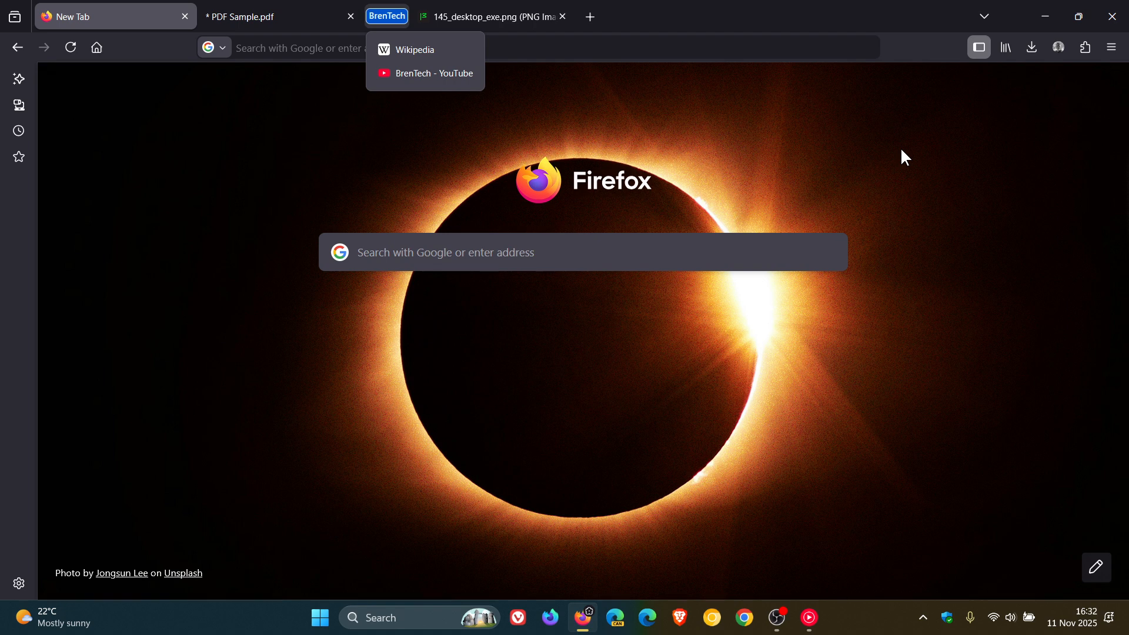
mouse_move(946, 96)
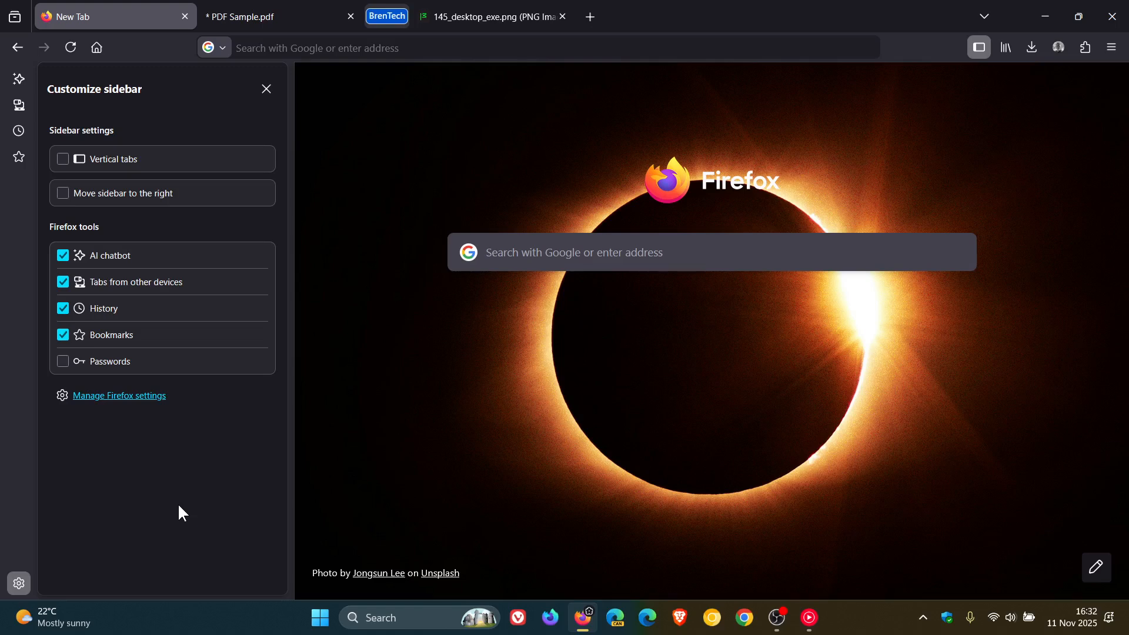
Step: Tick then untick Passwords in Customize sidebar and finish customizing
left_click(64, 361)
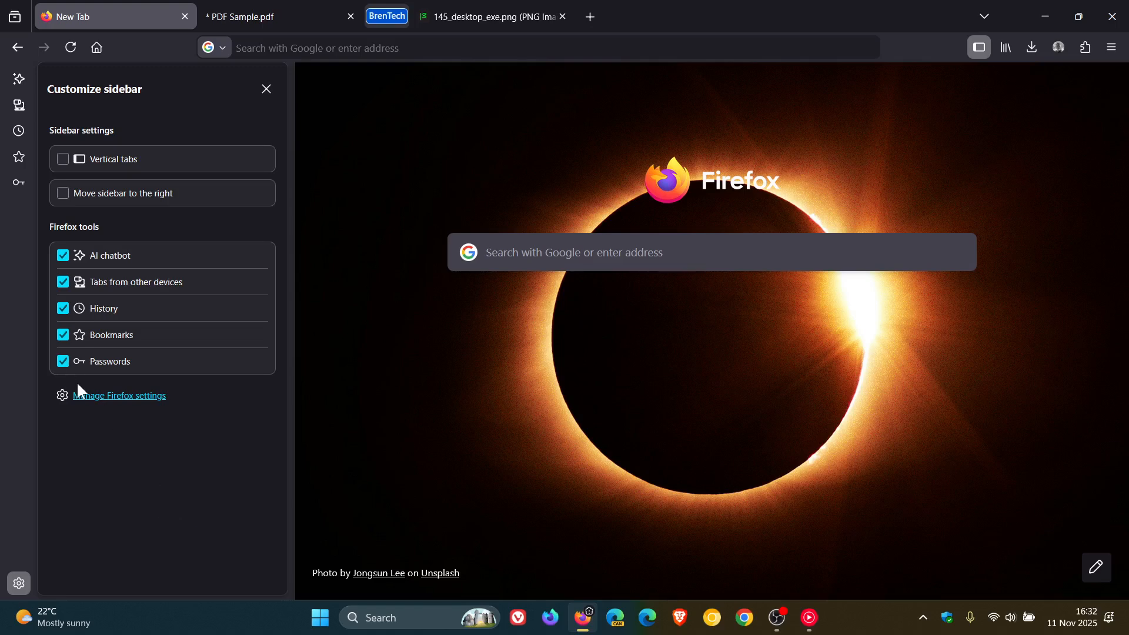
mouse_move(17, 182)
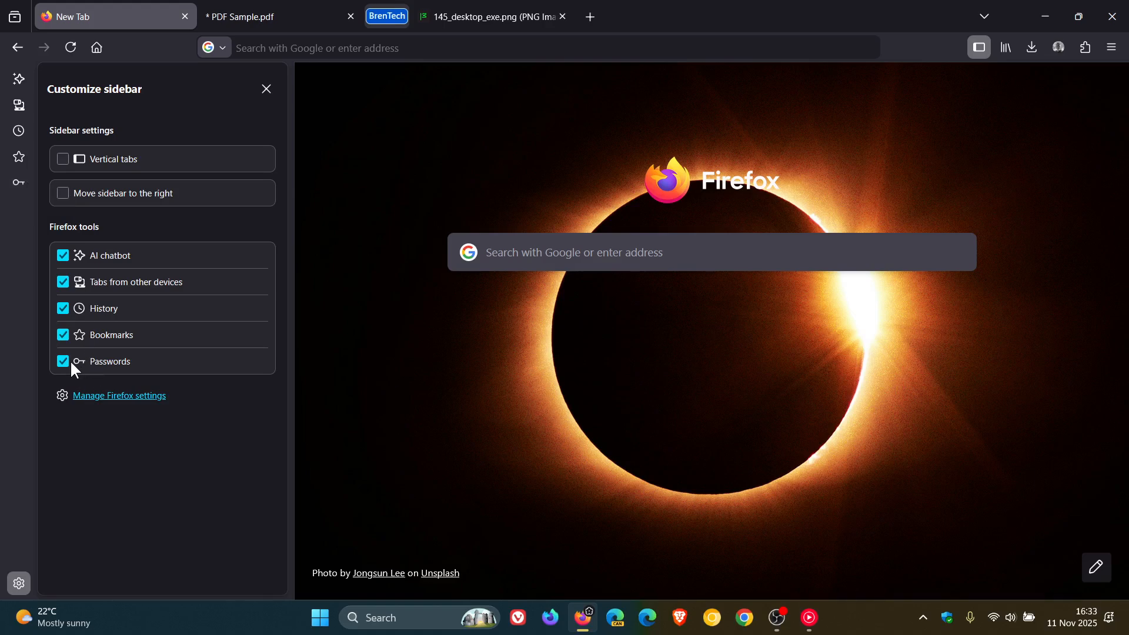
left_click(63, 362)
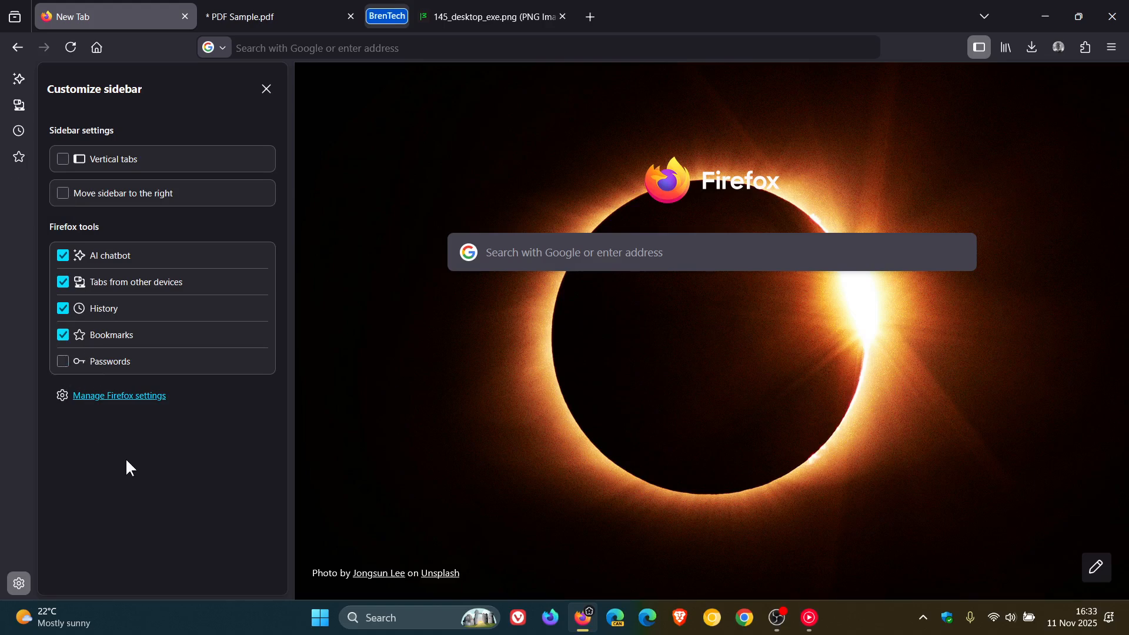
left_click(266, 90)
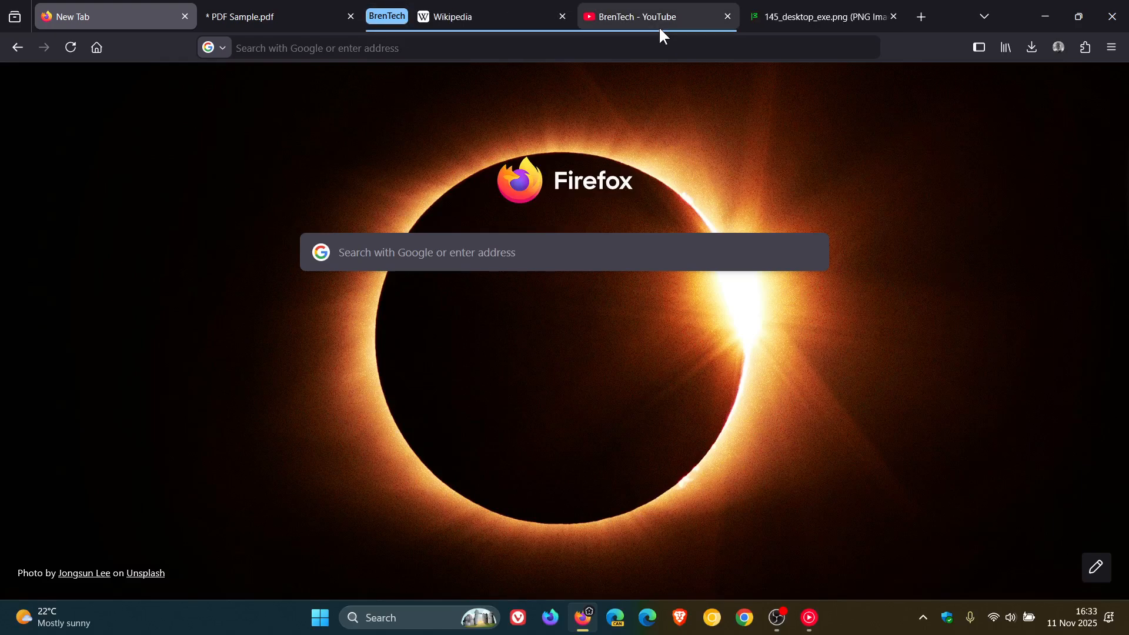
left_click(642, 16)
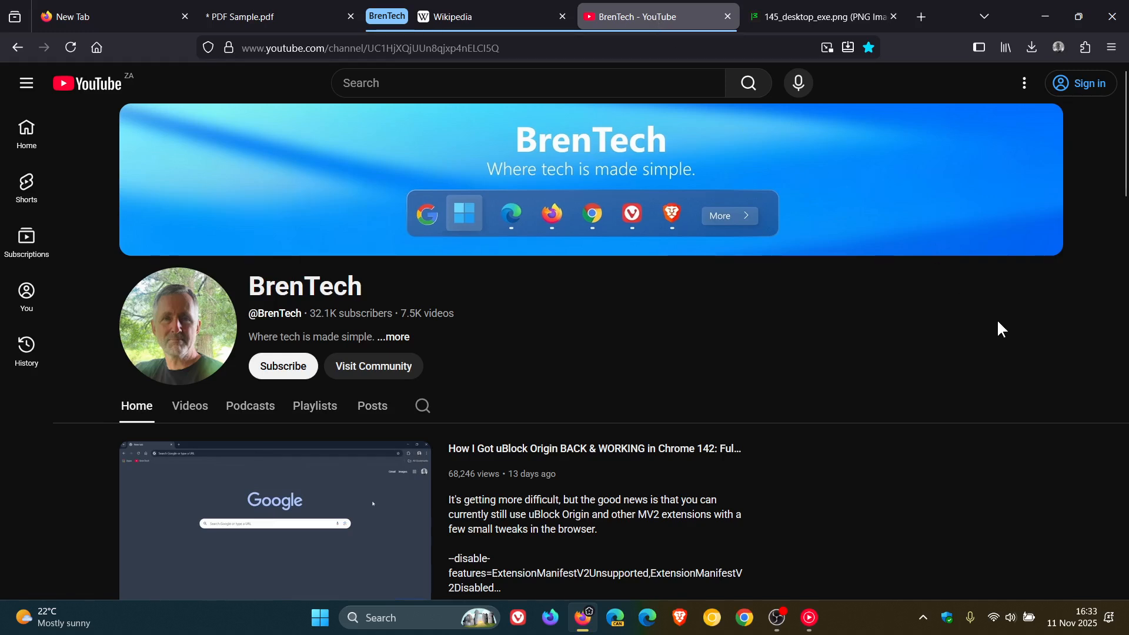
mouse_move(1008, 332)
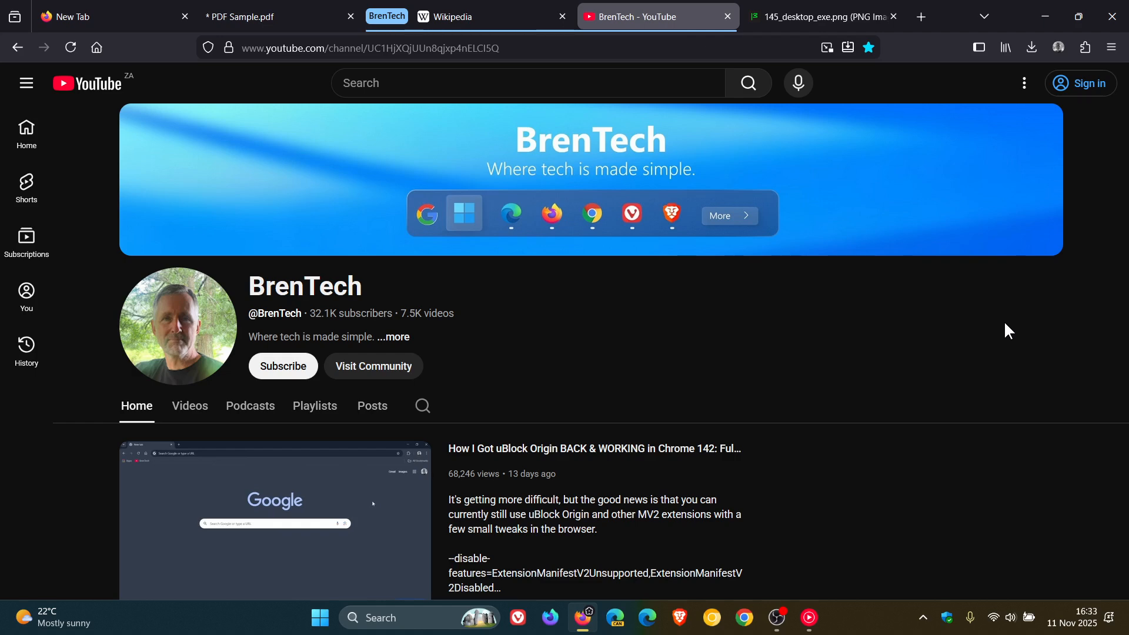
mouse_move(625, 327)
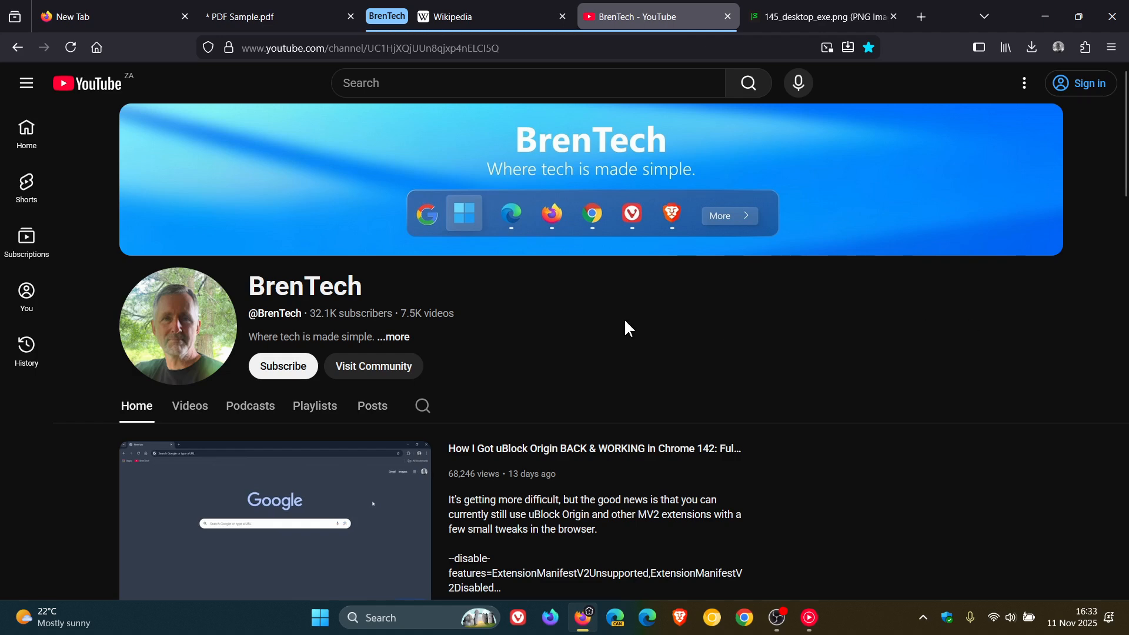
double_click(304, 286)
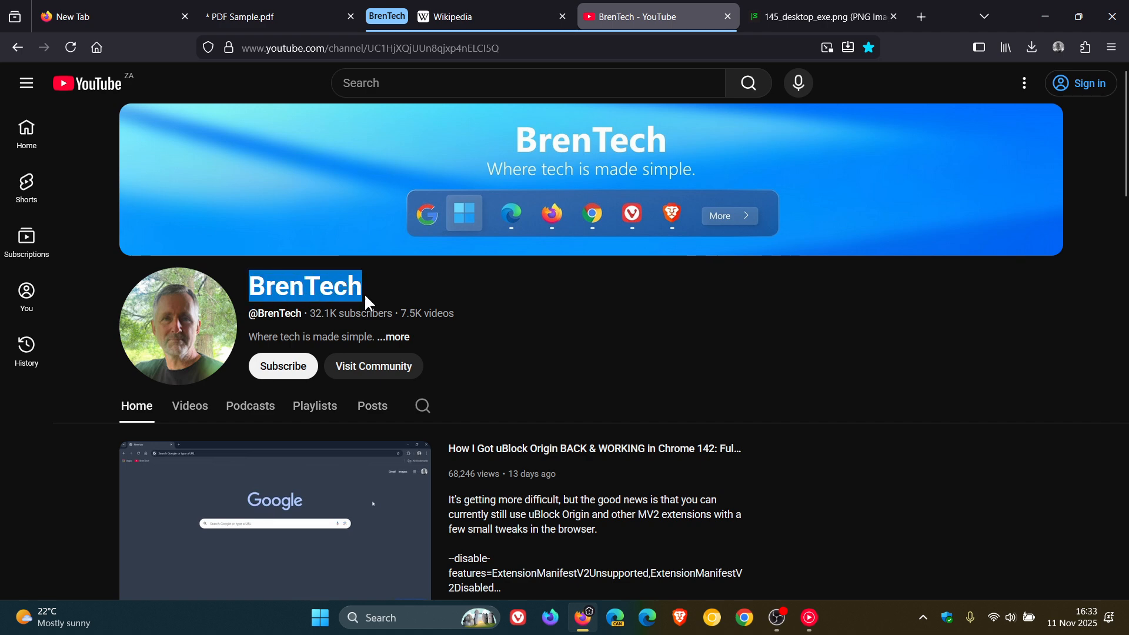
right_click(316, 286)
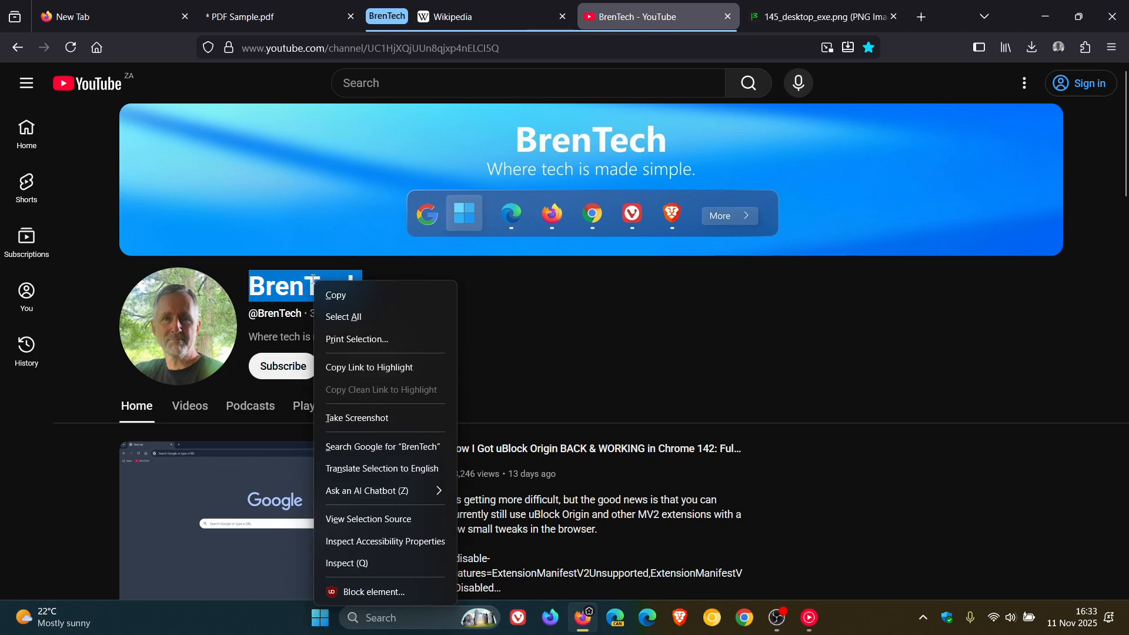
mouse_move(386, 374)
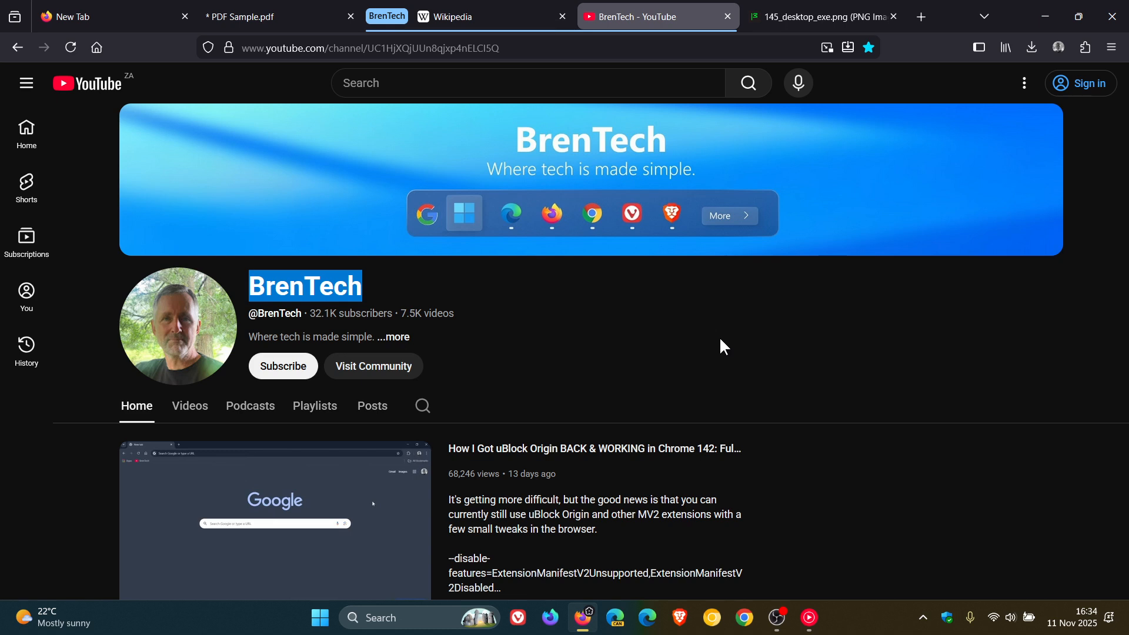
mouse_move(704, 332)
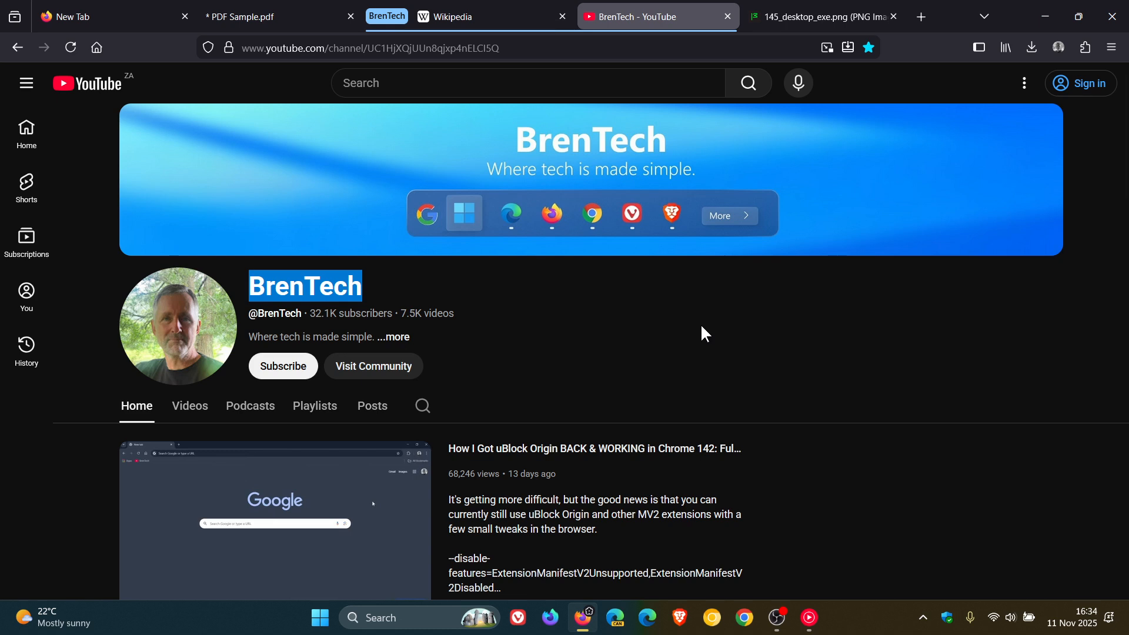
mouse_move(675, 322)
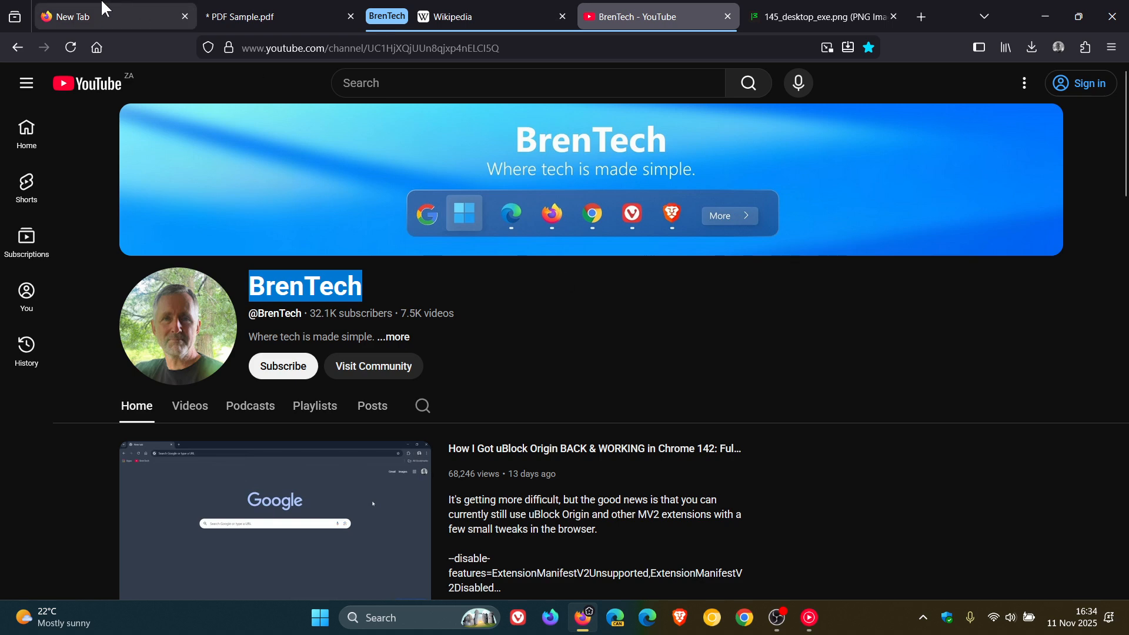
Step: Apply the orange fox wallpaper to the New Tab page after briefly trying the cream one
left_click(88, 16)
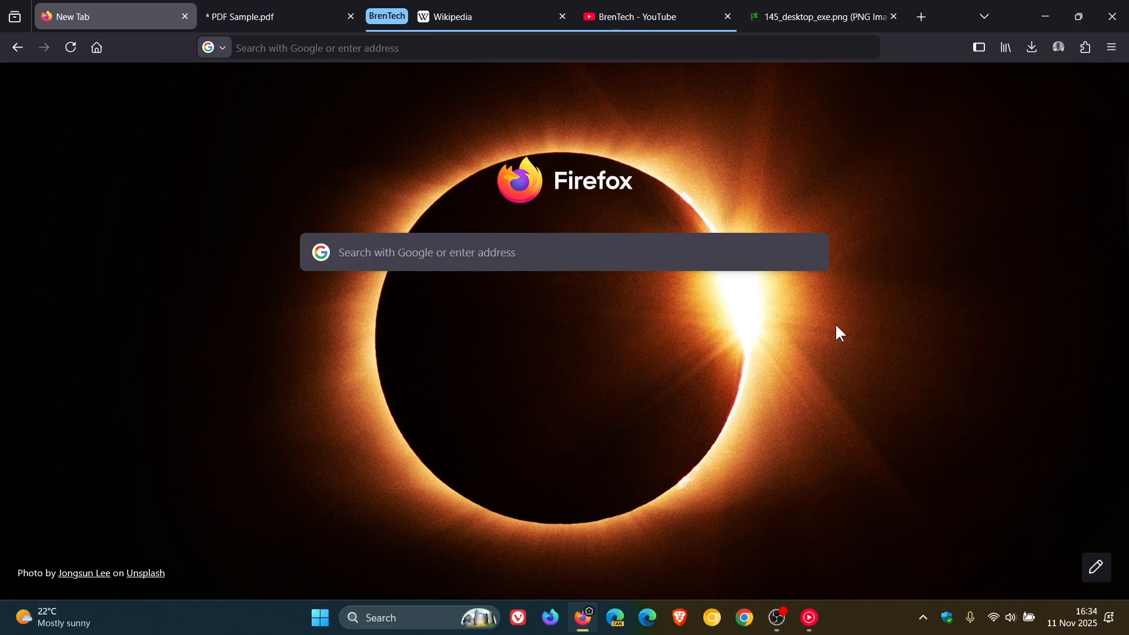
mouse_move(1096, 568)
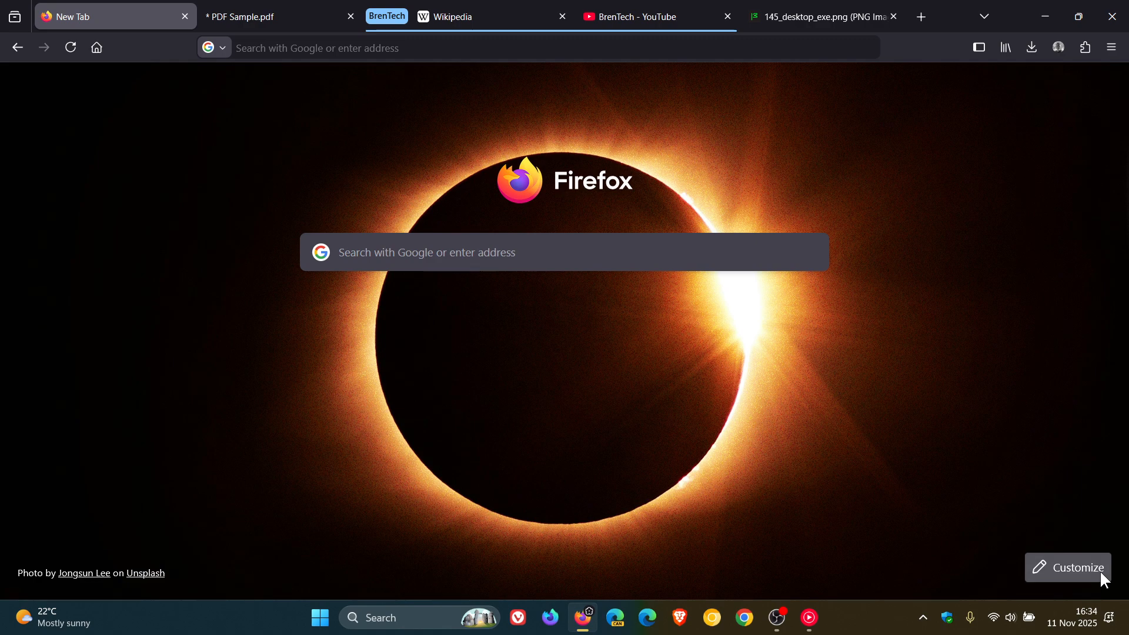
left_click(1078, 568)
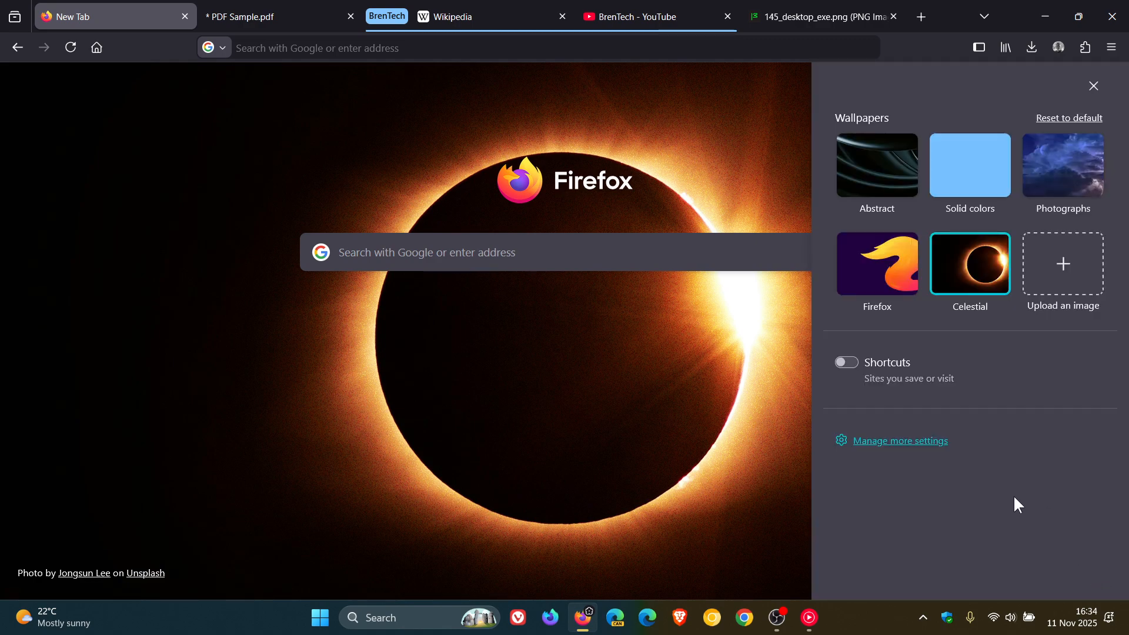
mouse_move(1025, 505)
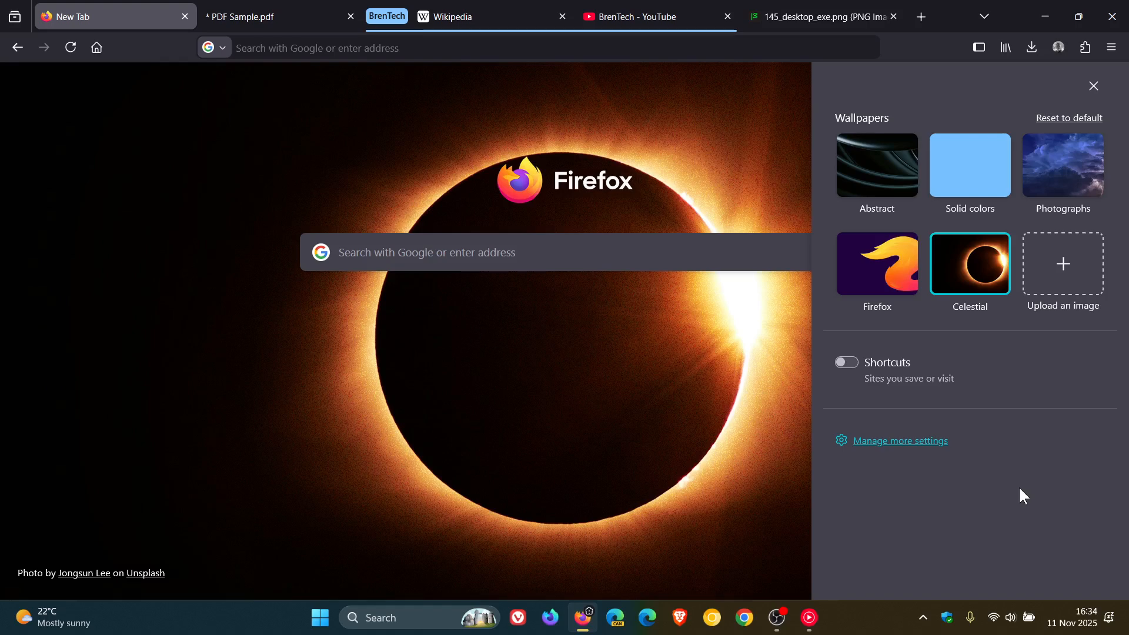
mouse_move(922, 325)
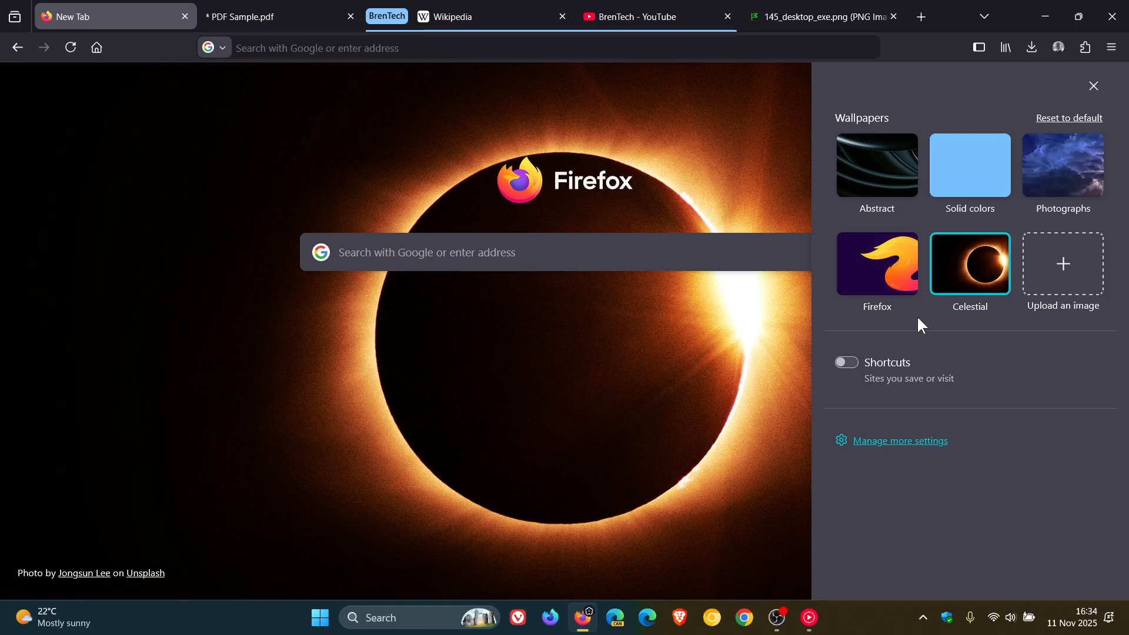
mouse_move(862, 320)
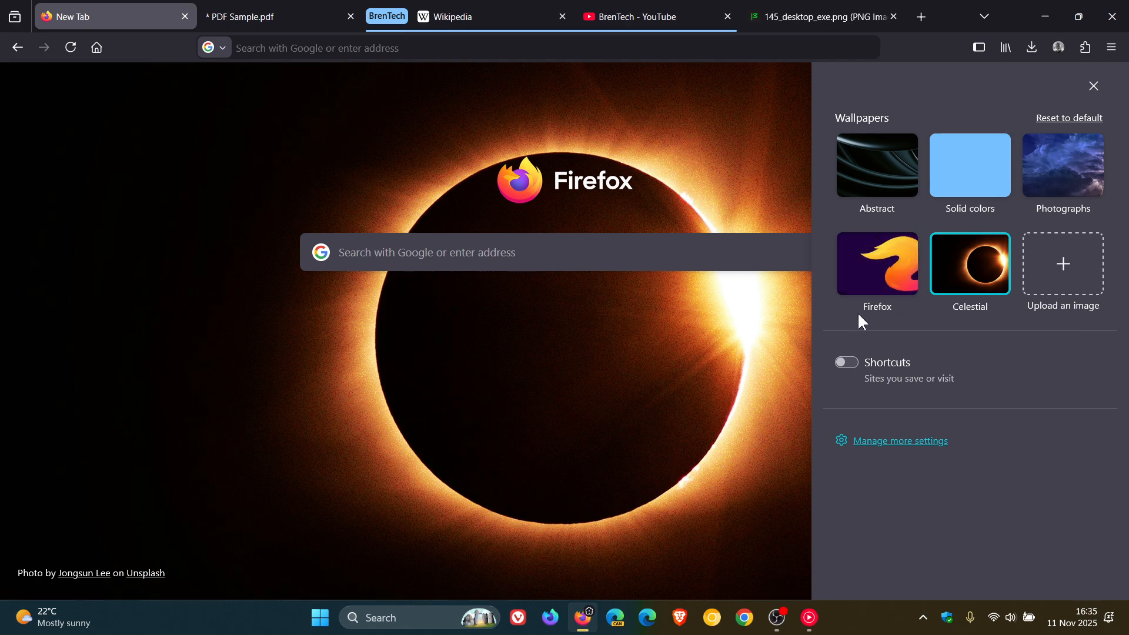
mouse_move(875, 266)
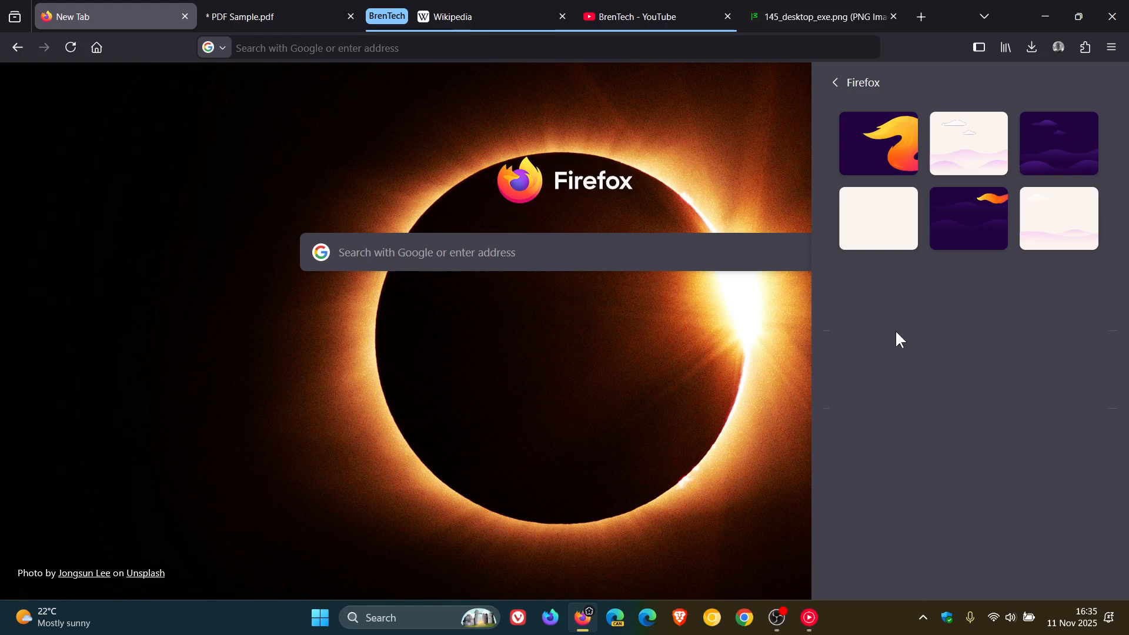
mouse_move(967, 332)
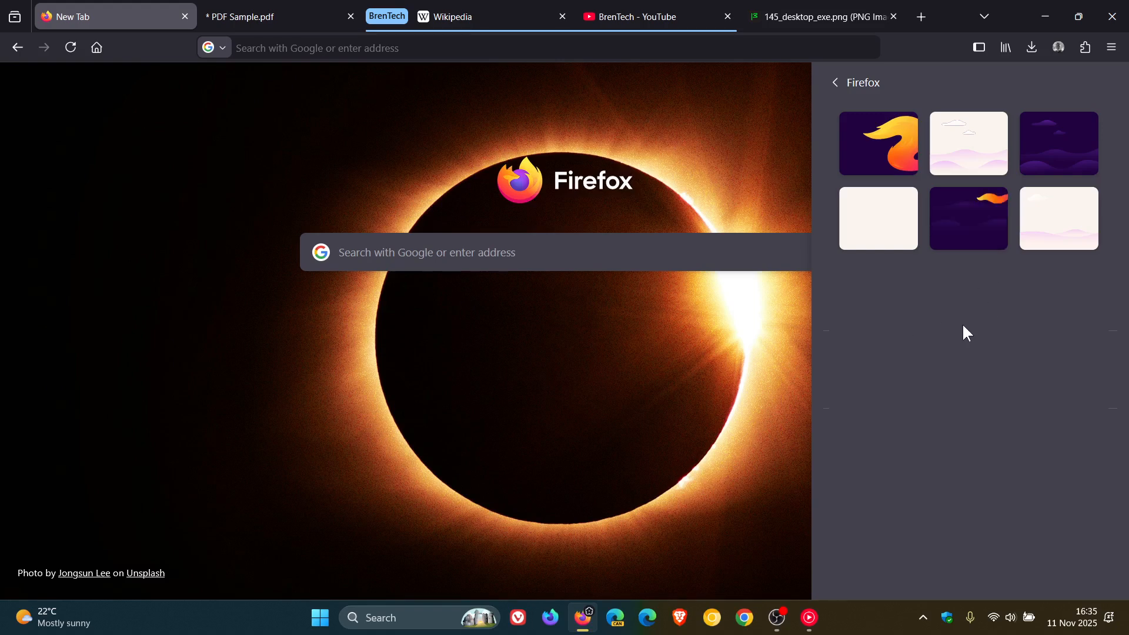
left_click(878, 142)
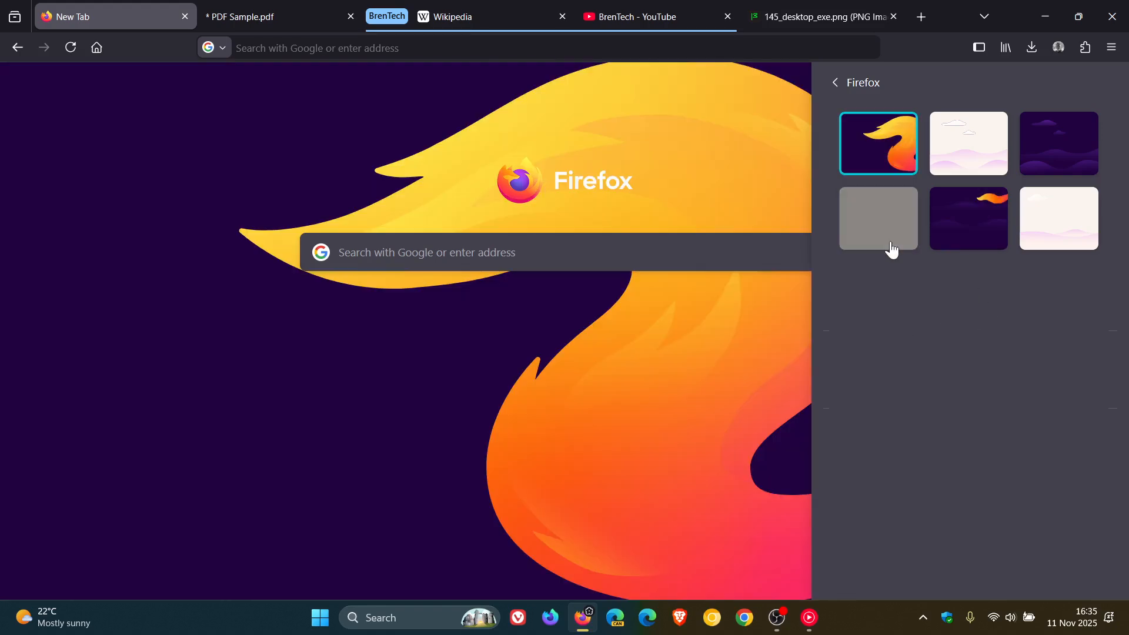
left_click(877, 219)
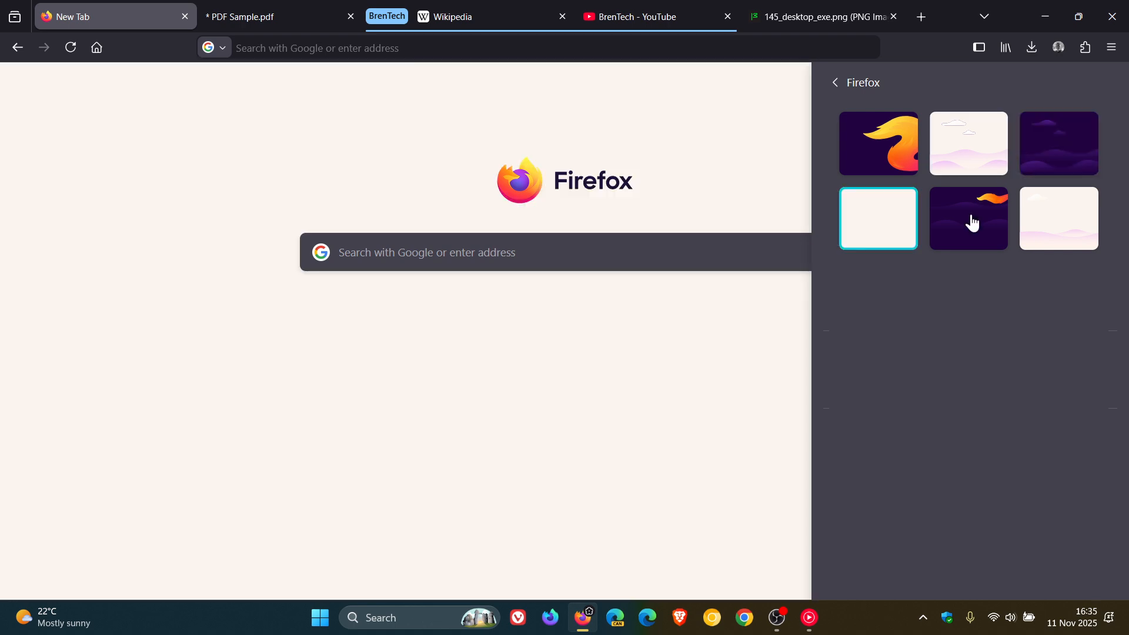
left_click(878, 142)
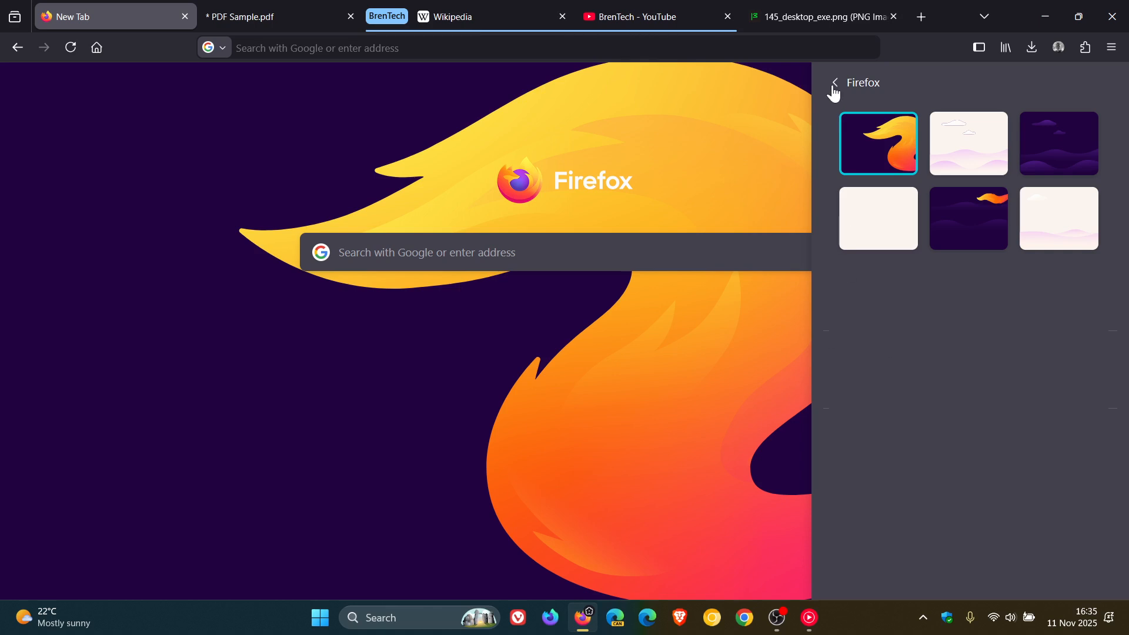
left_click(835, 82)
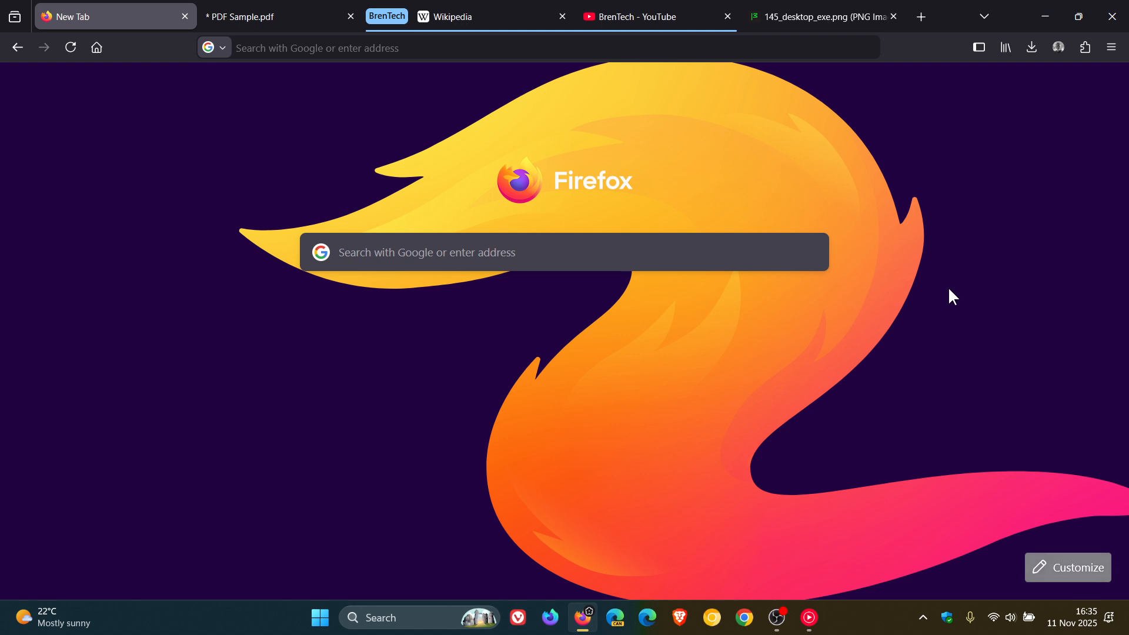
mouse_move(579, 197)
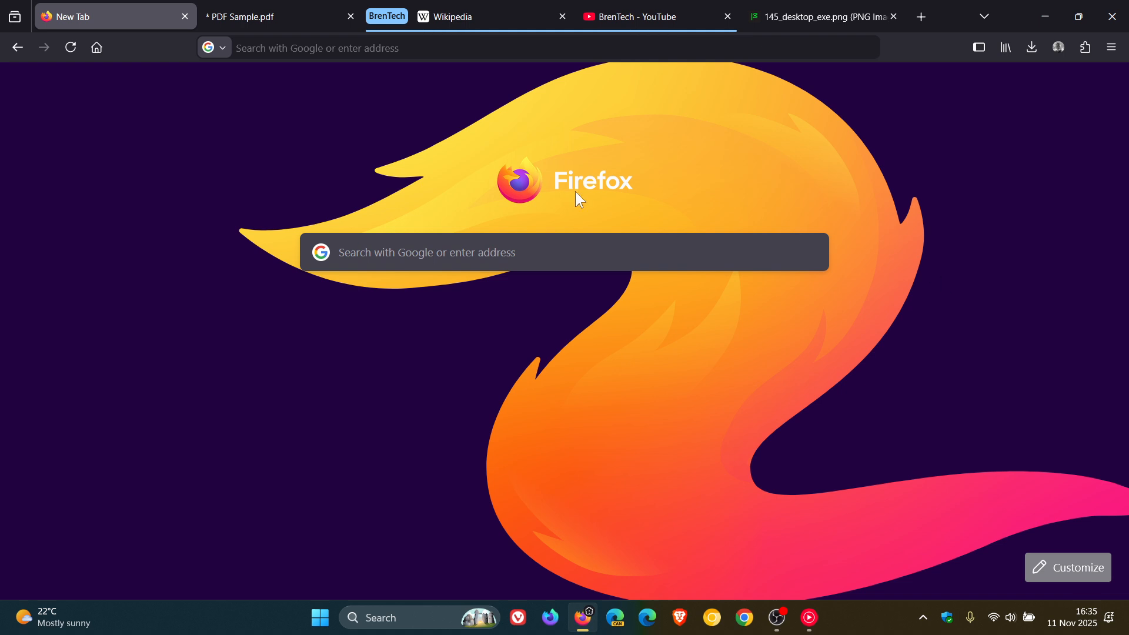
mouse_move(921, 16)
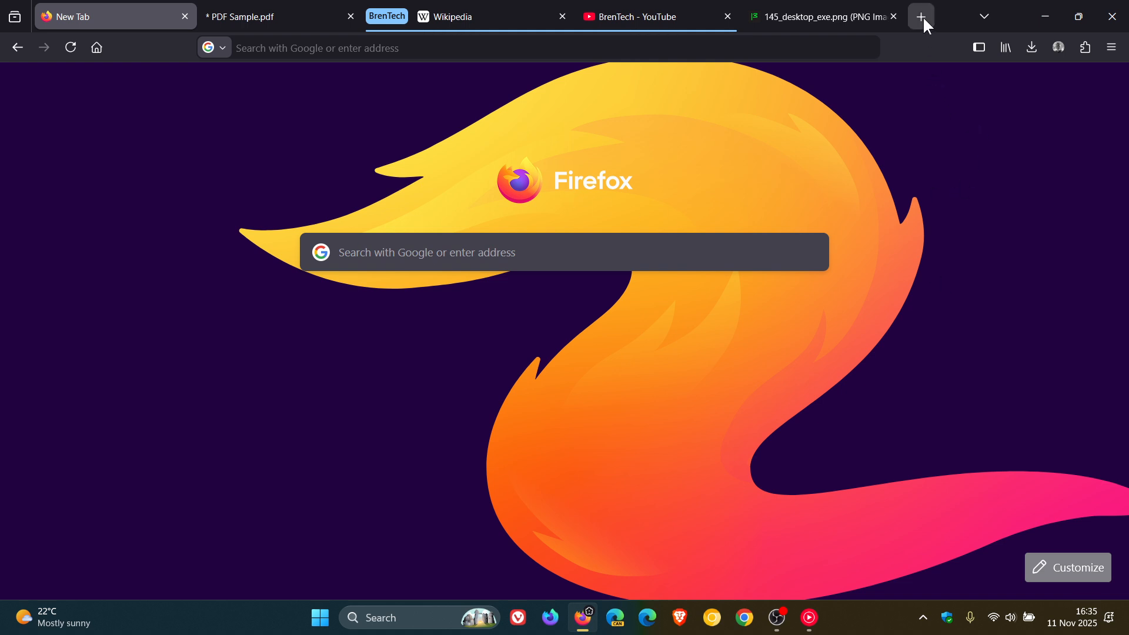
Step: Open the Firefox Settings tab on the General section
left_click(921, 16)
type("about:preferences")
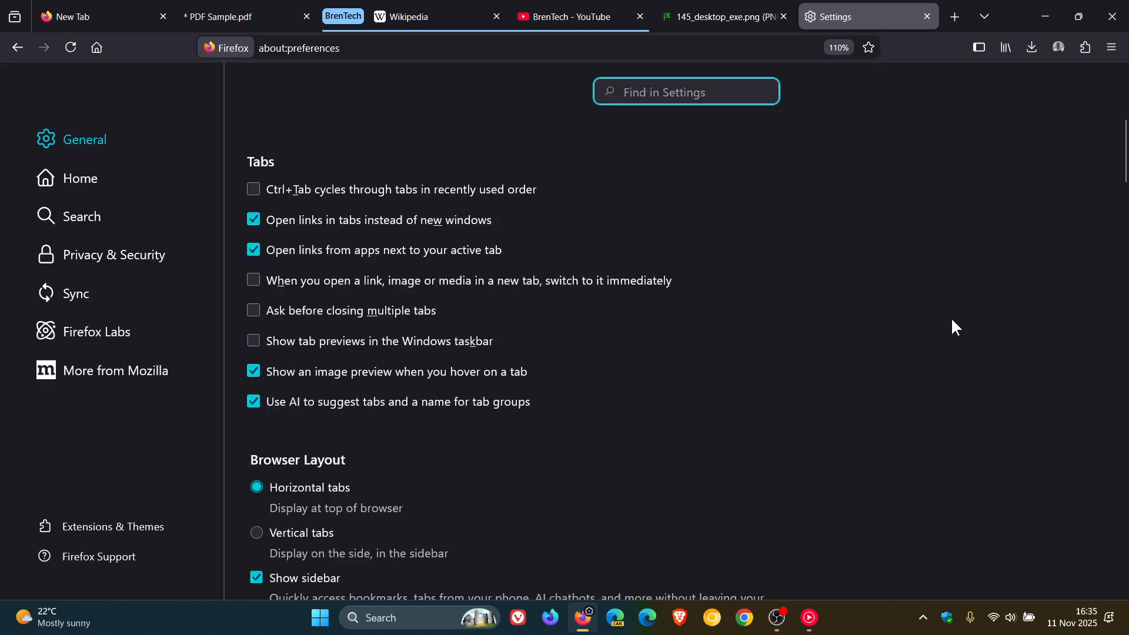
mouse_move(776, 299)
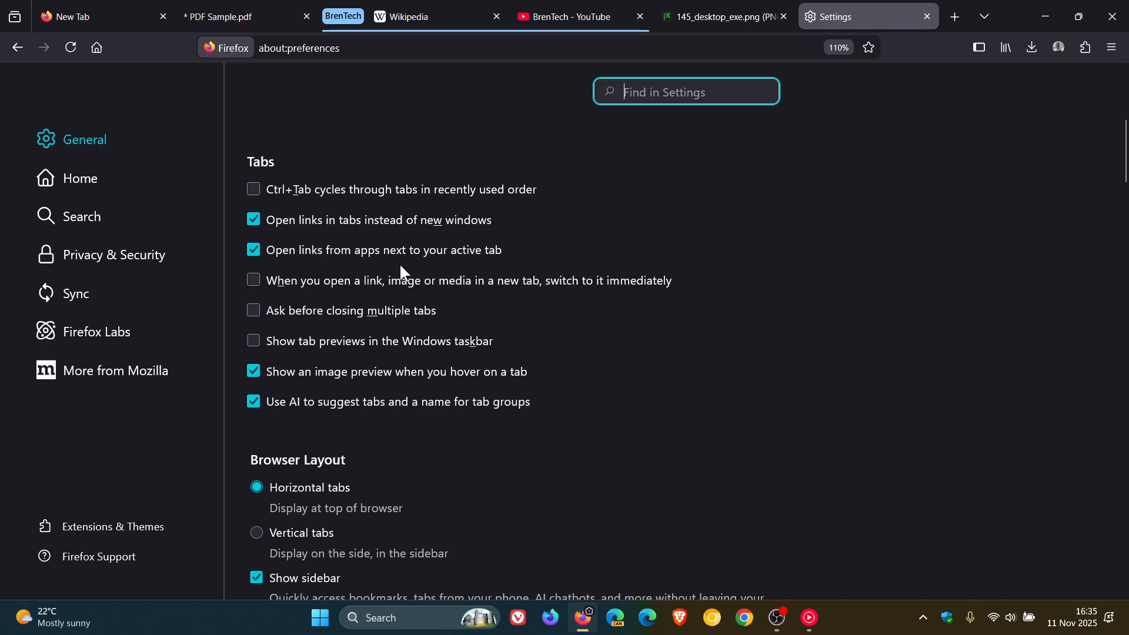
mouse_move(501, 268)
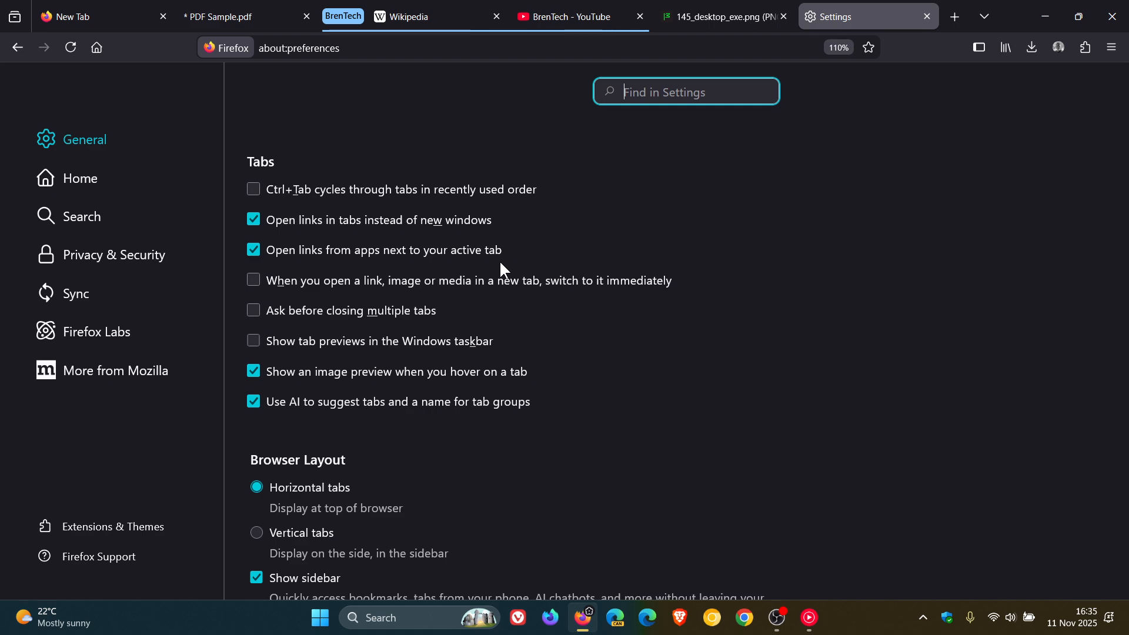
mouse_move(384, 274)
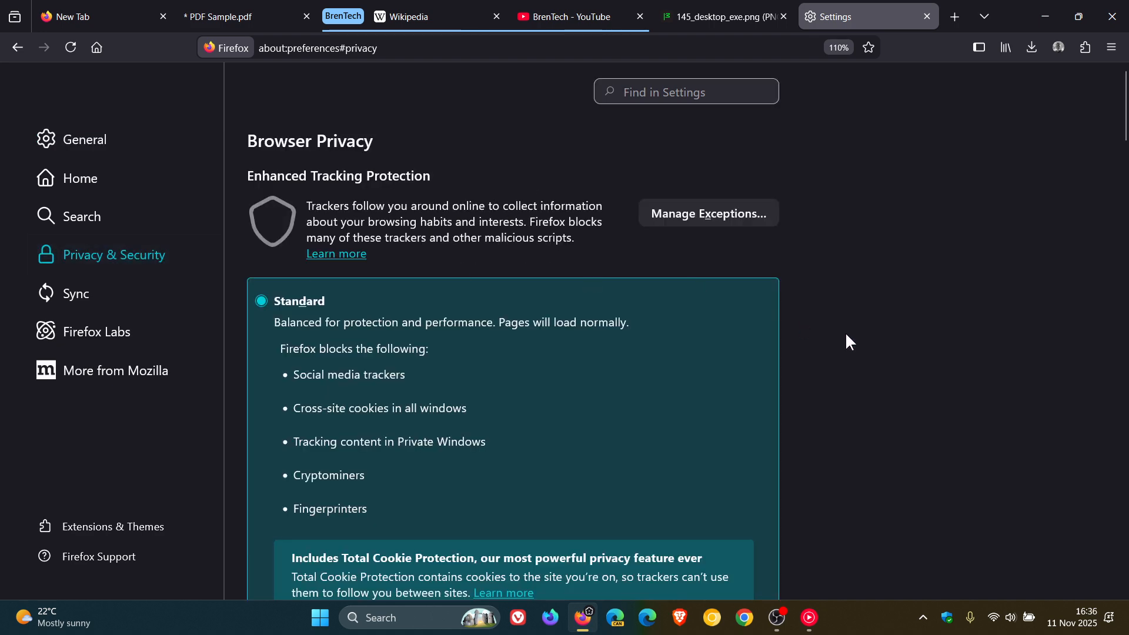
scroll("down", 3)
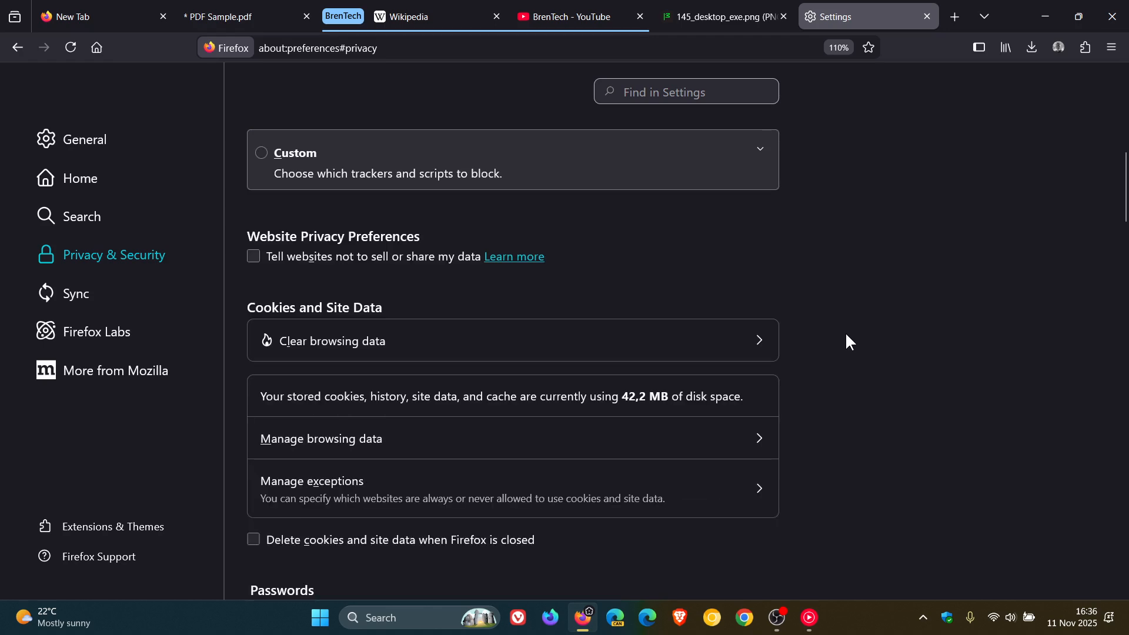
left_click(261, 181)
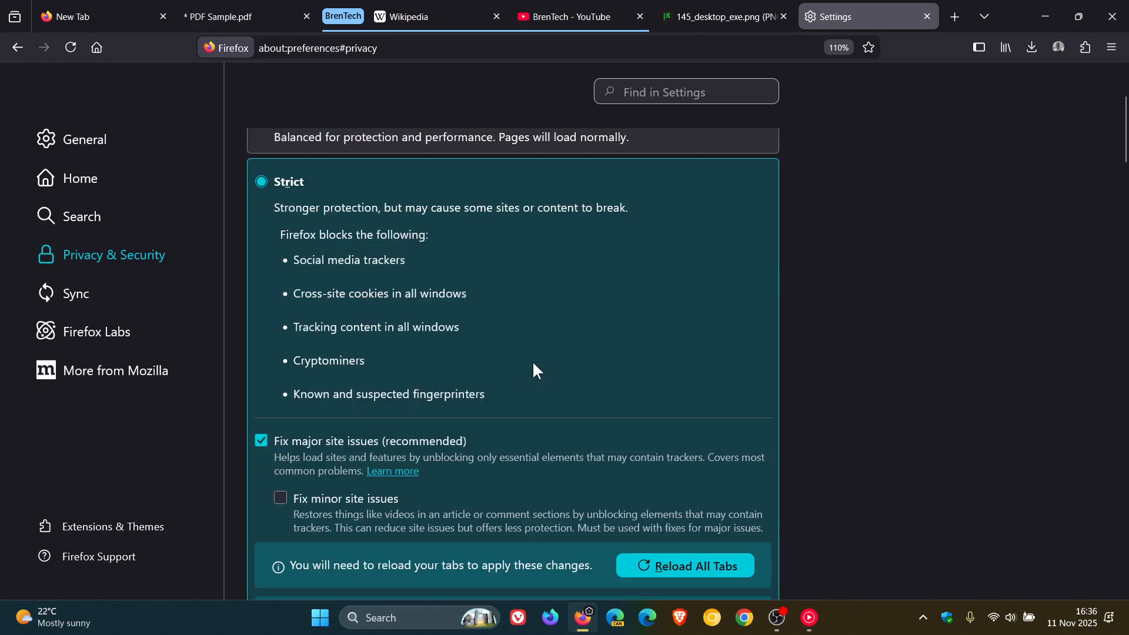
mouse_move(865, 312)
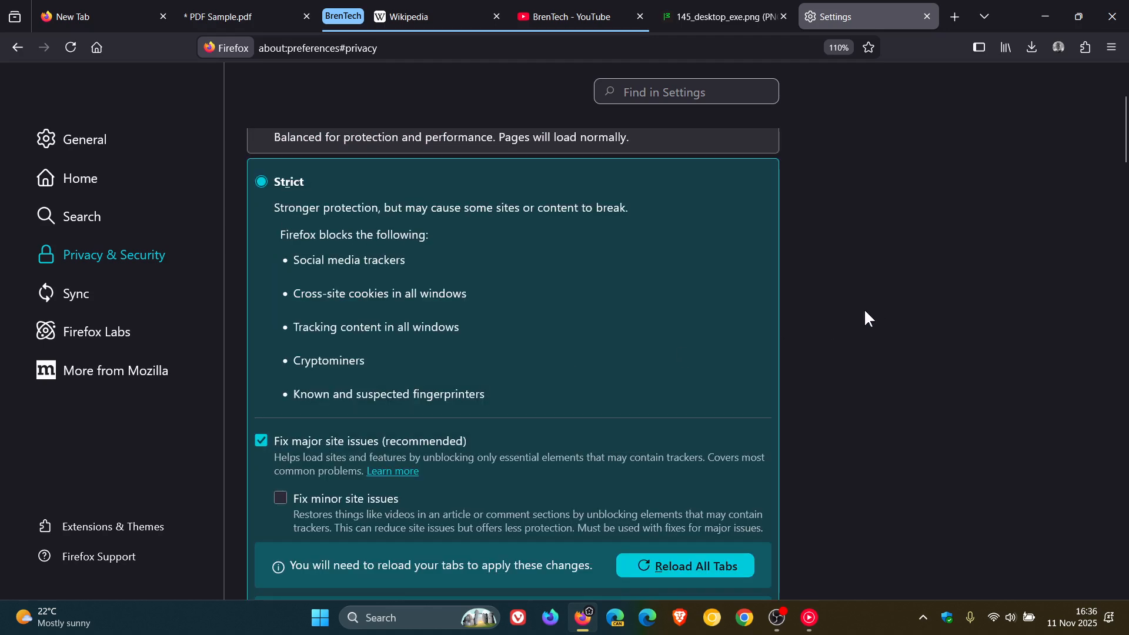
mouse_move(830, 339)
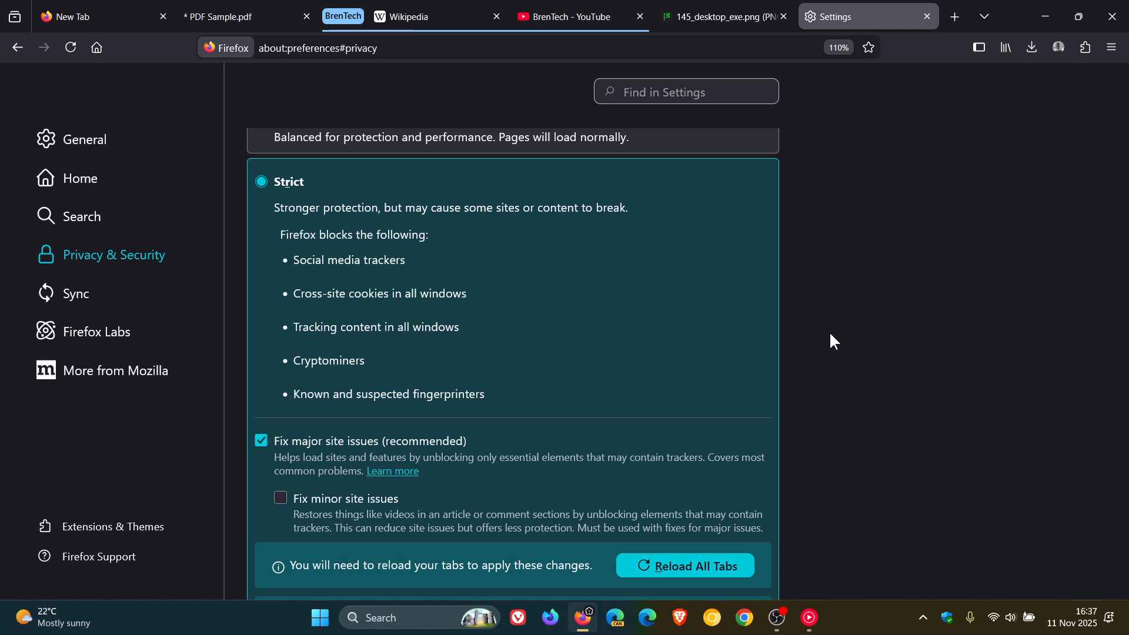
mouse_move(773, 333)
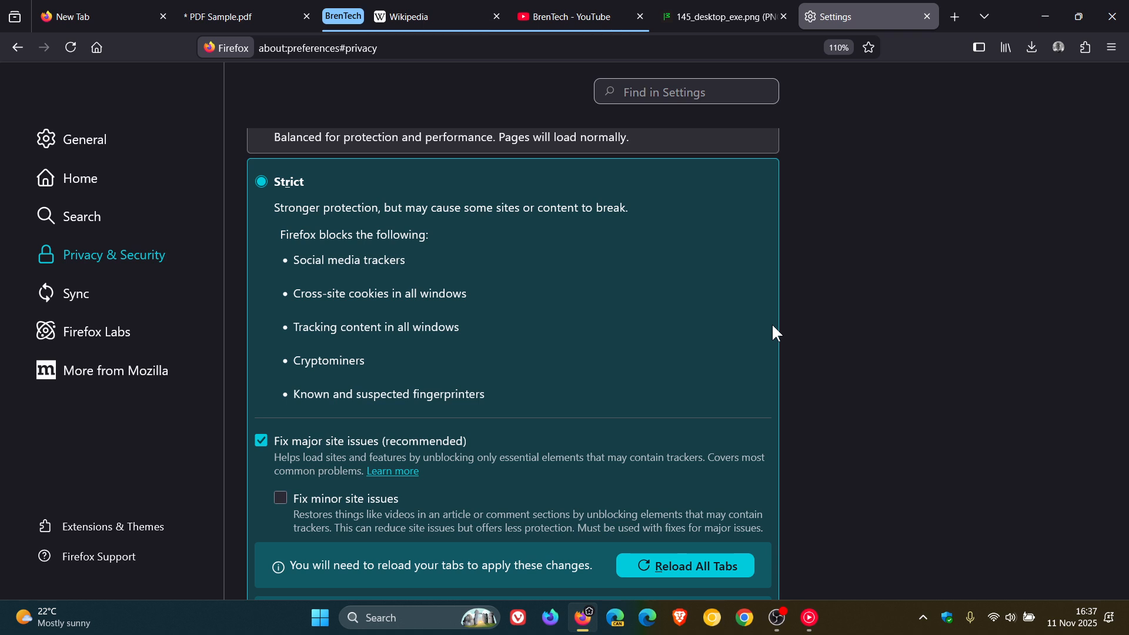
mouse_move(426, 247)
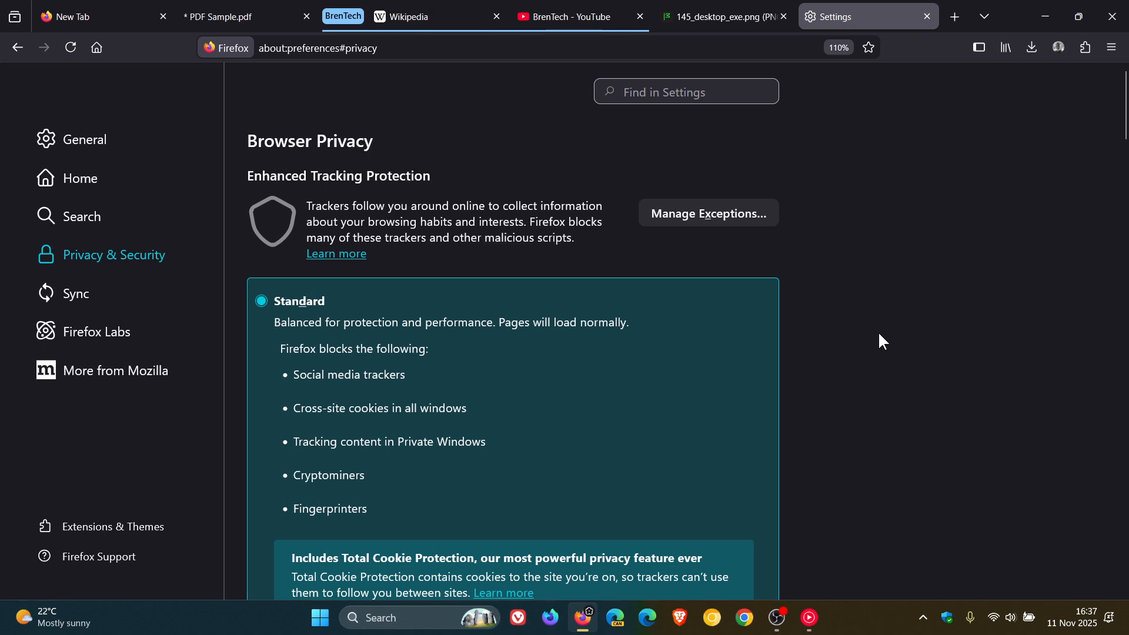
left_click(77, 17)
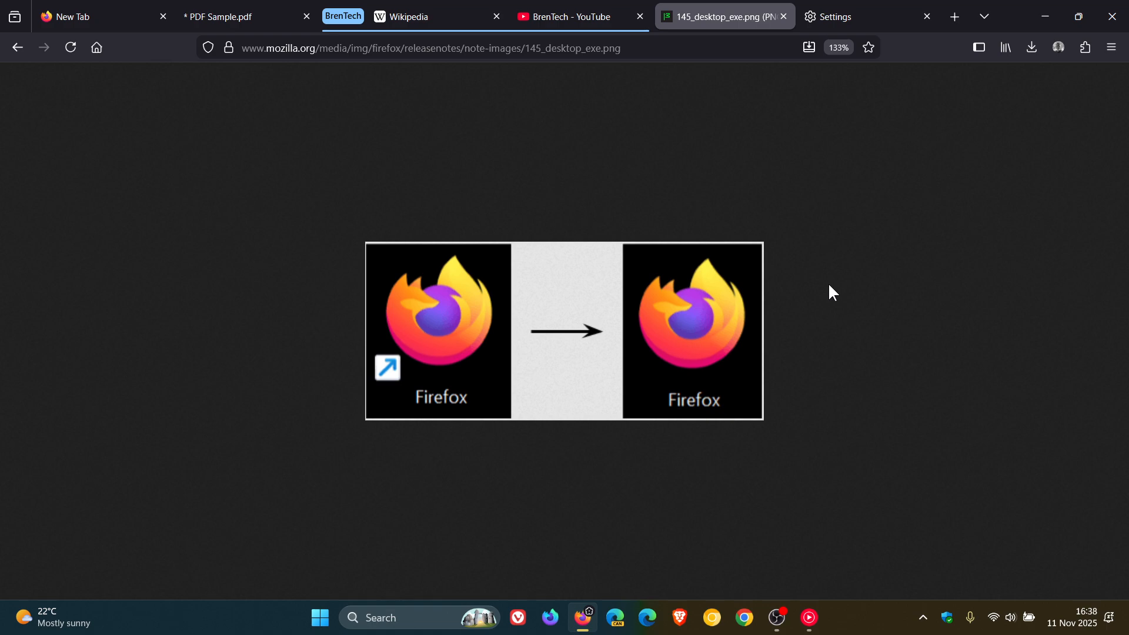
mouse_move(827, 362)
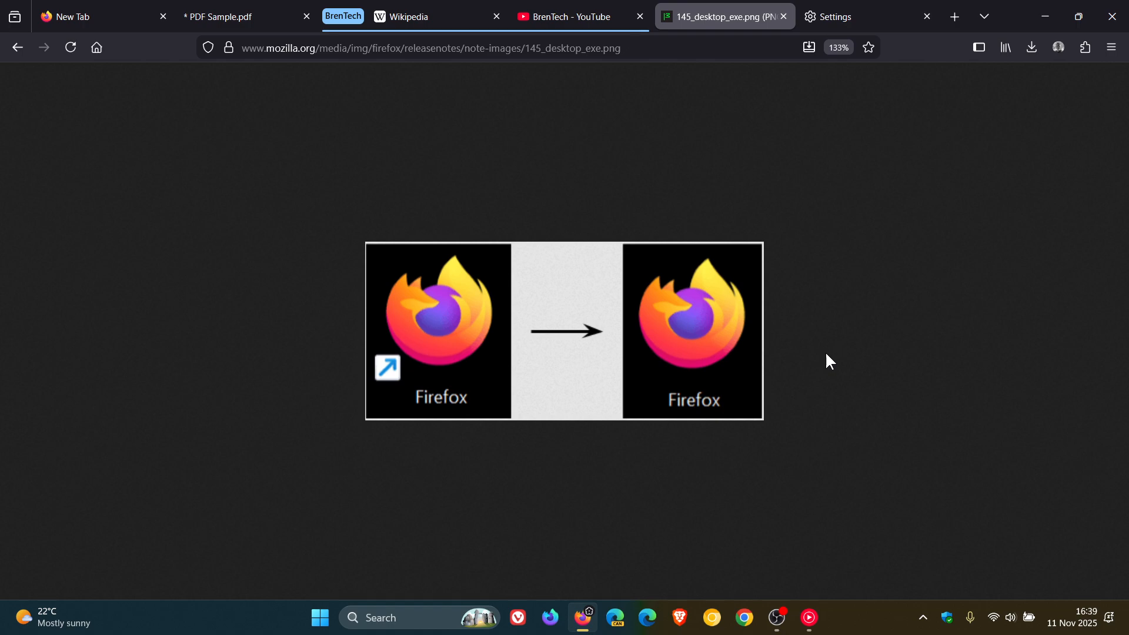
mouse_move(118, 143)
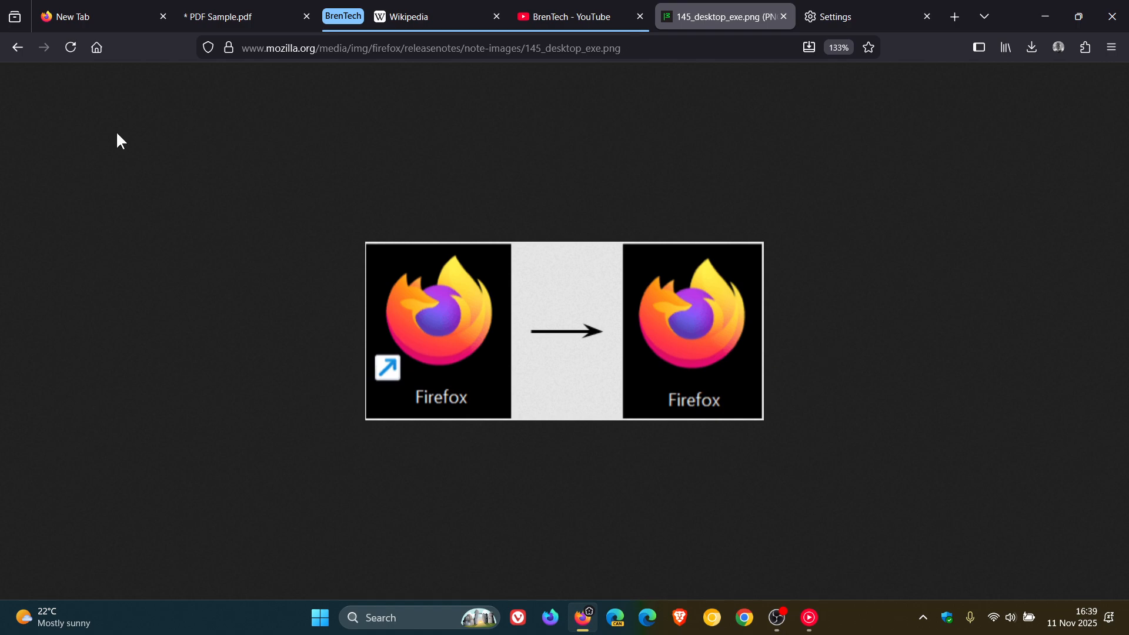
Step: Glance at the Standard tracking protection settings and return to the fox-wallpaper New Tab
left_click(77, 17)
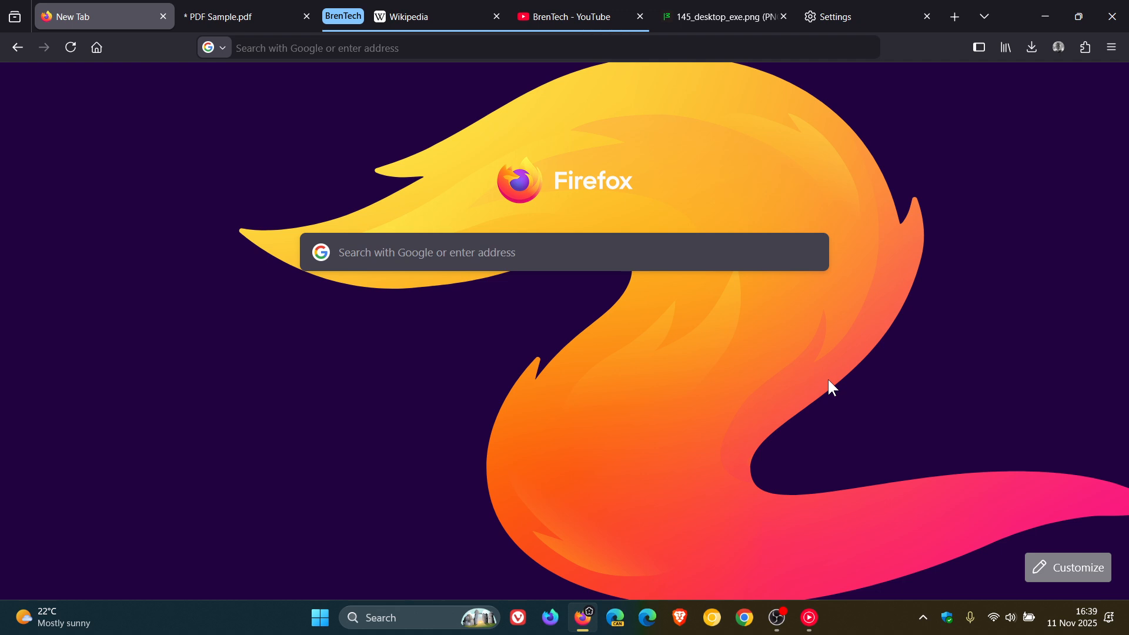
mouse_move(628, 339)
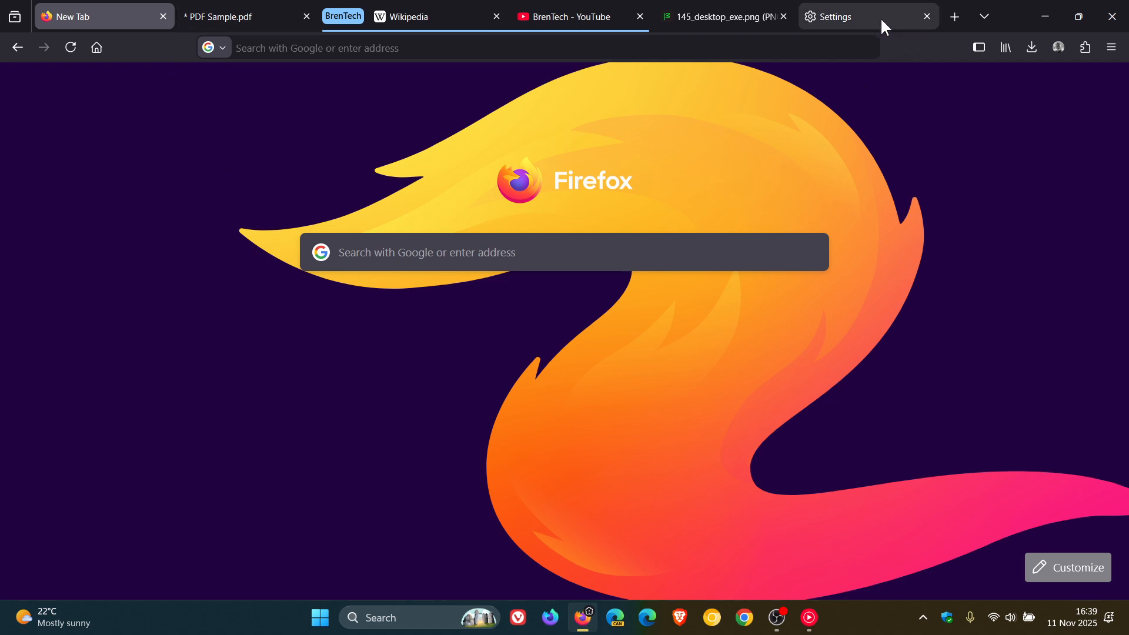
left_click(853, 17)
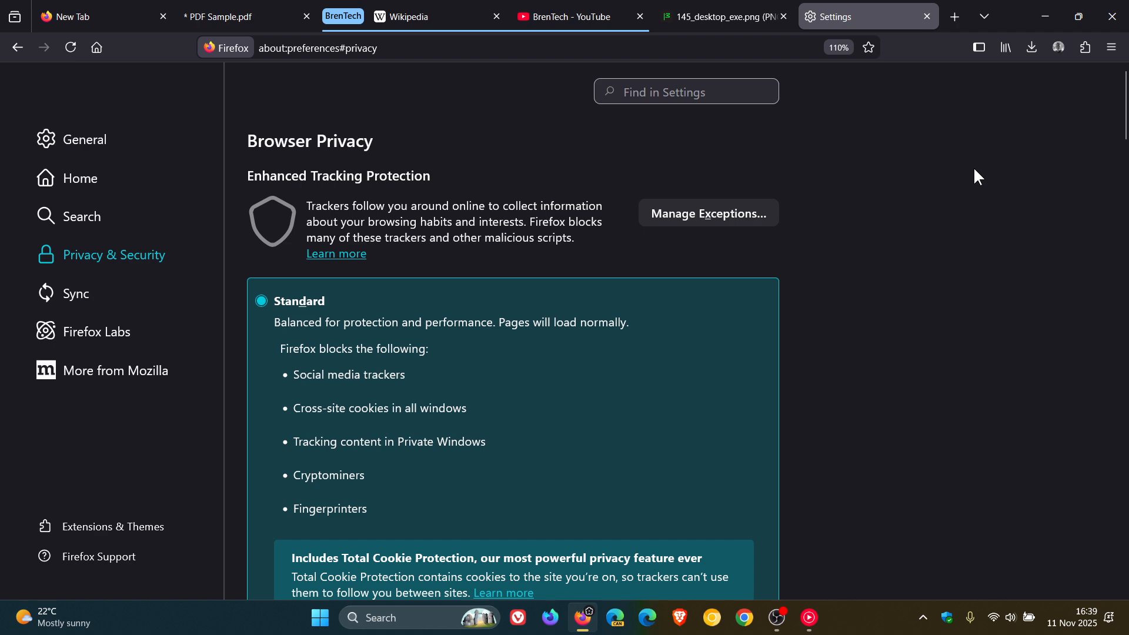
mouse_move(868, 203)
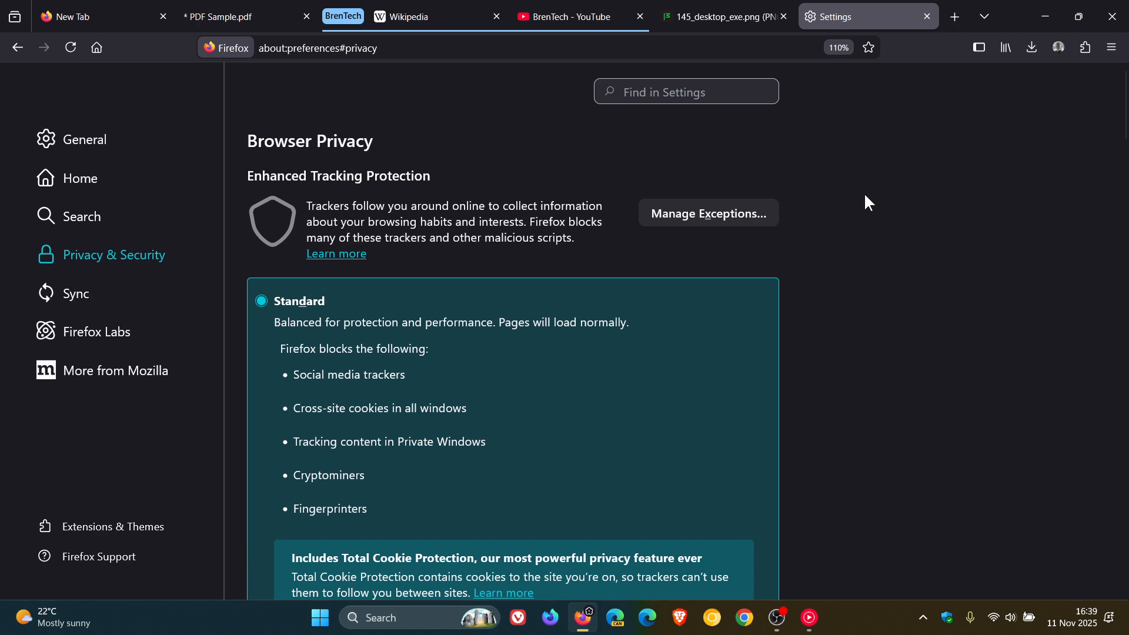
left_click(72, 16)
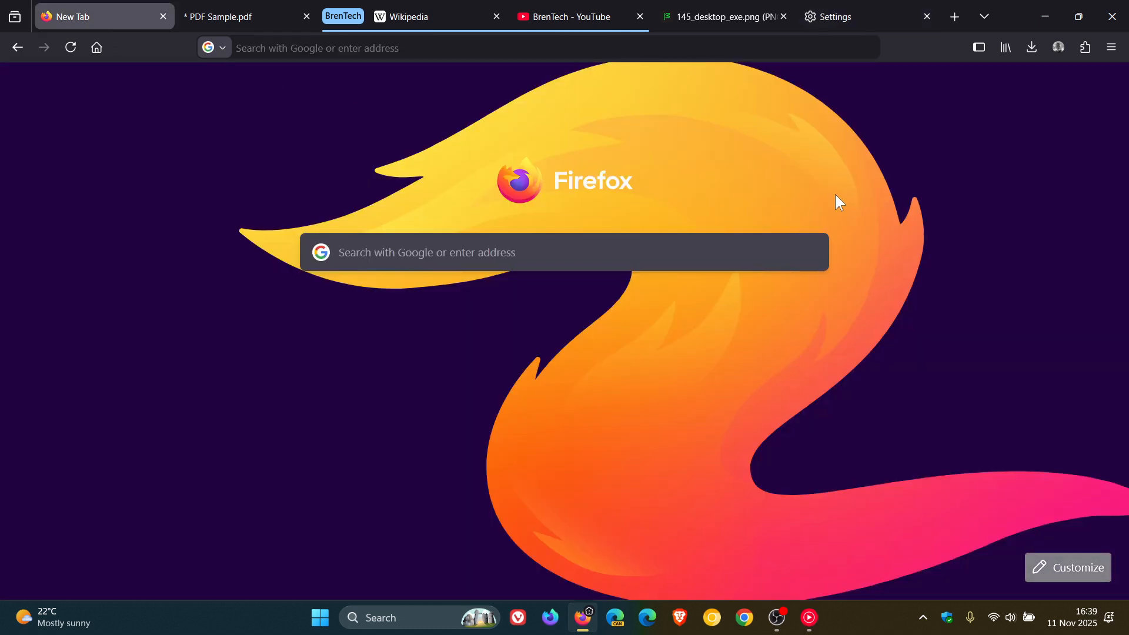
mouse_move(740, 212)
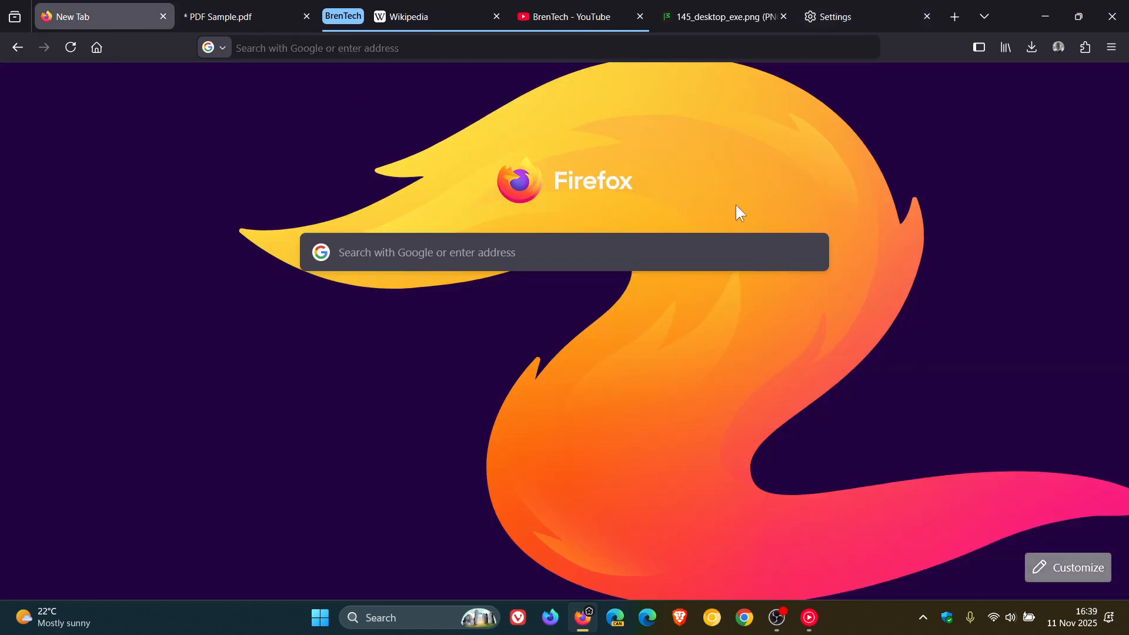
mouse_move(812, 219)
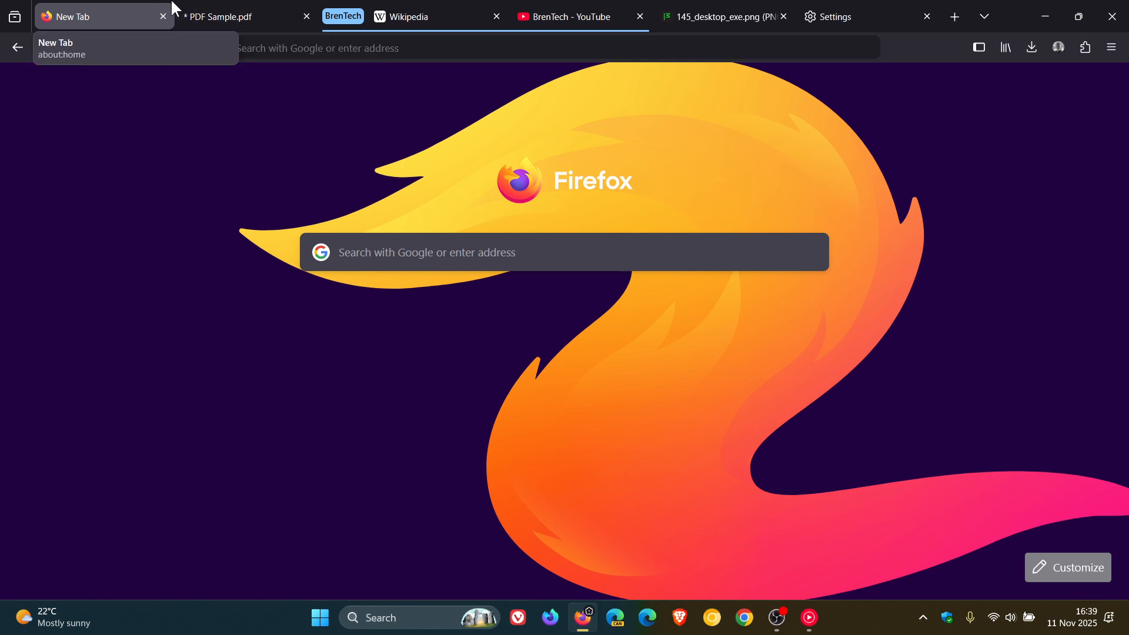
mouse_move(916, 212)
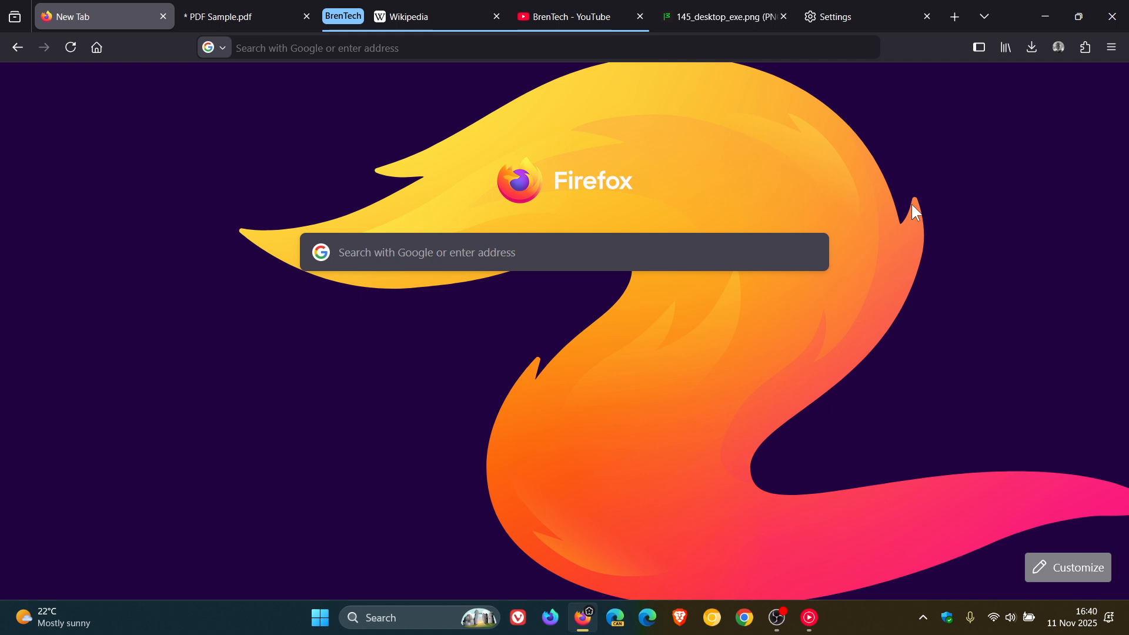
mouse_move(863, 217)
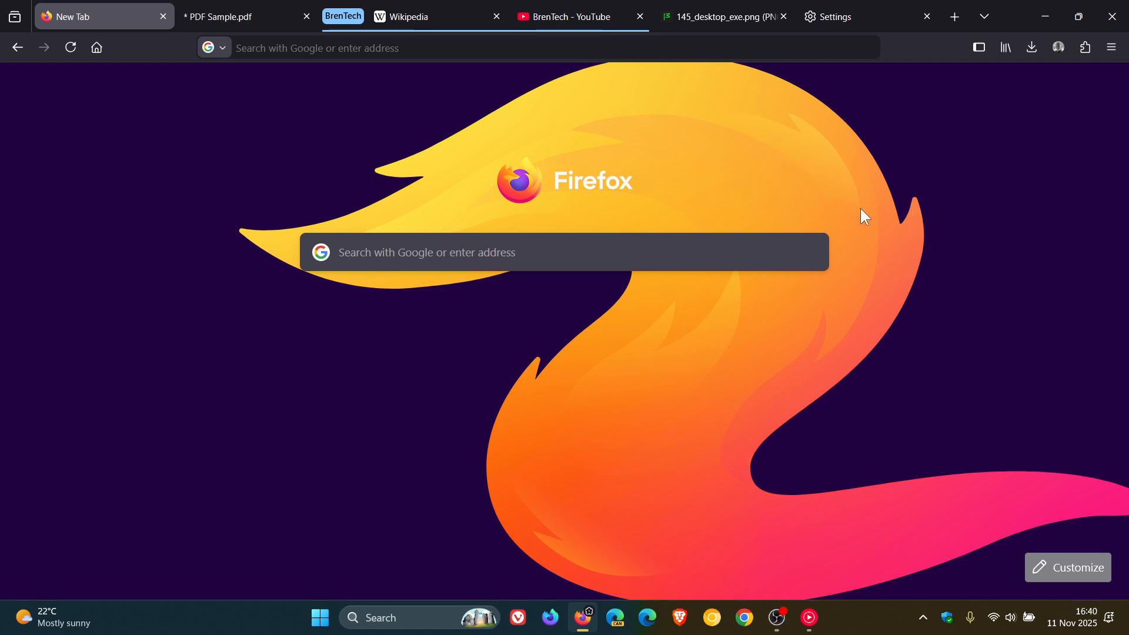
mouse_move(861, 268)
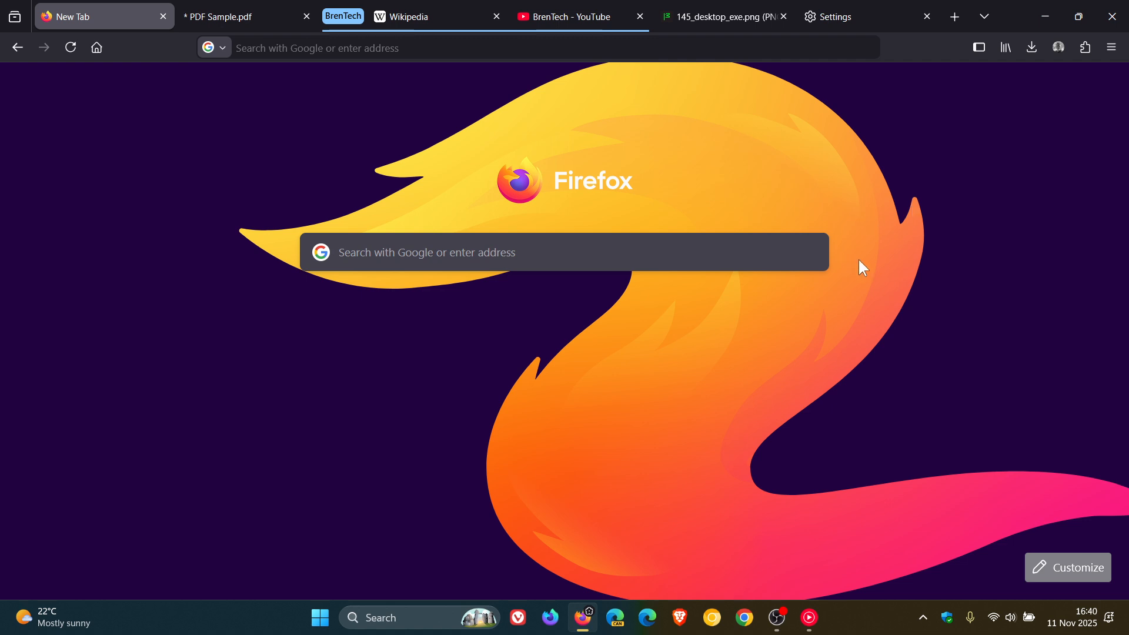
Step: Show the Extensions panel listing uBlock Origin
left_click(1084, 47)
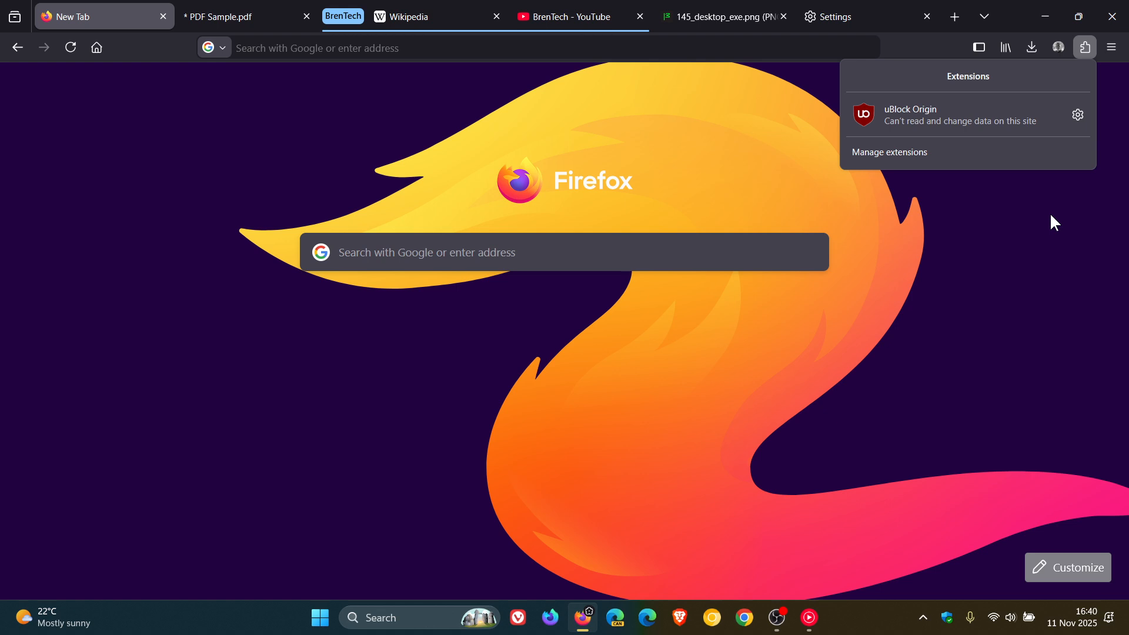
mouse_move(1025, 184)
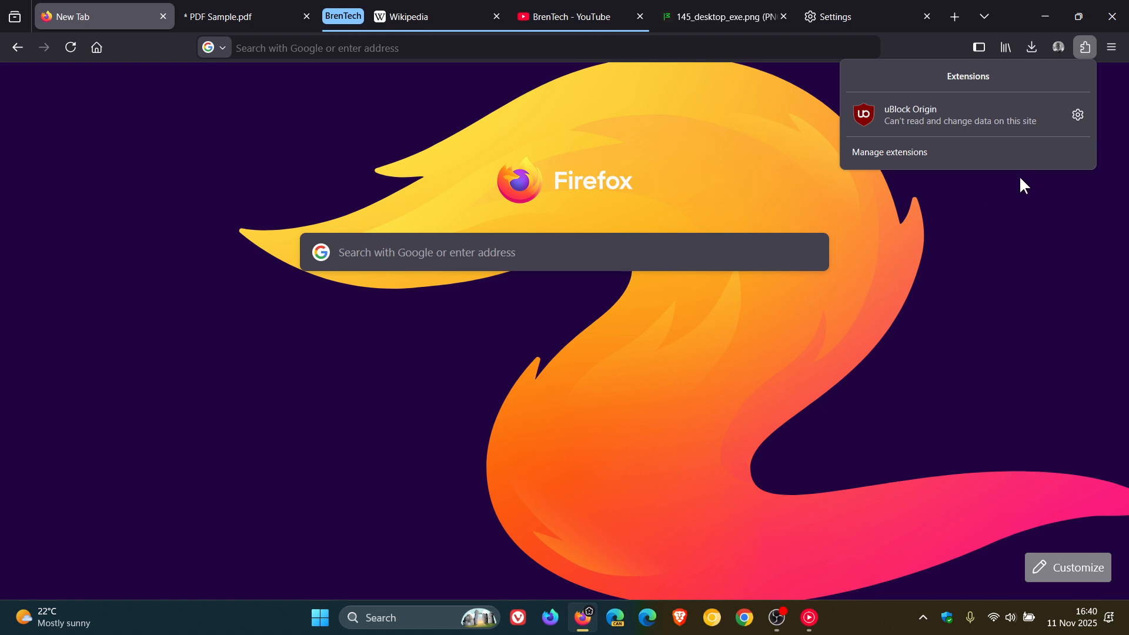
mouse_move(1006, 285)
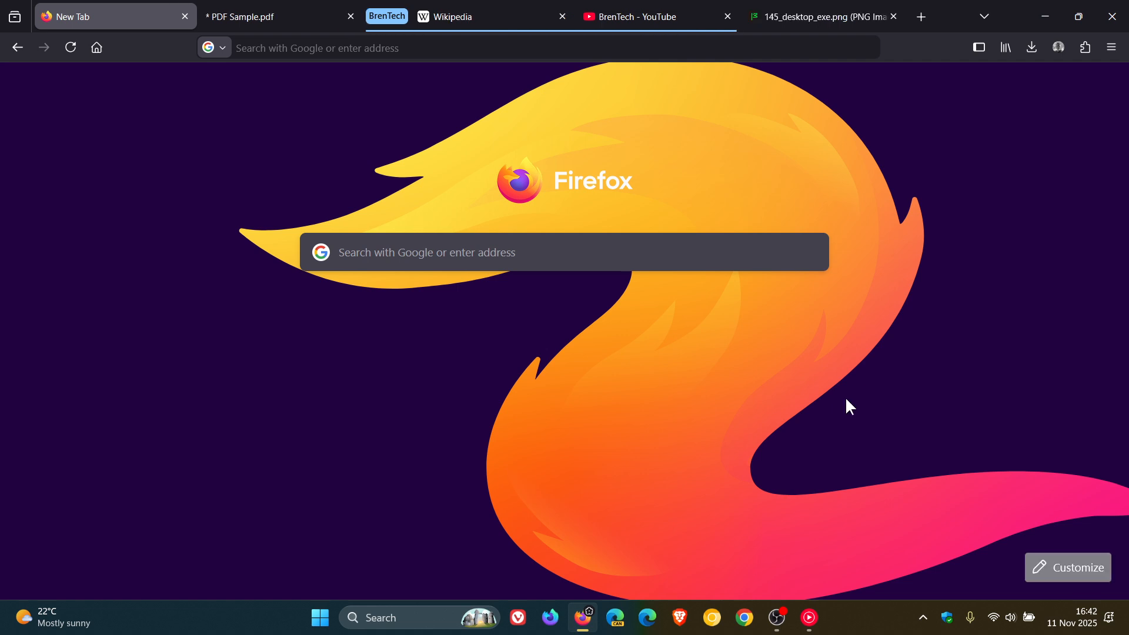
mouse_move(868, 468)
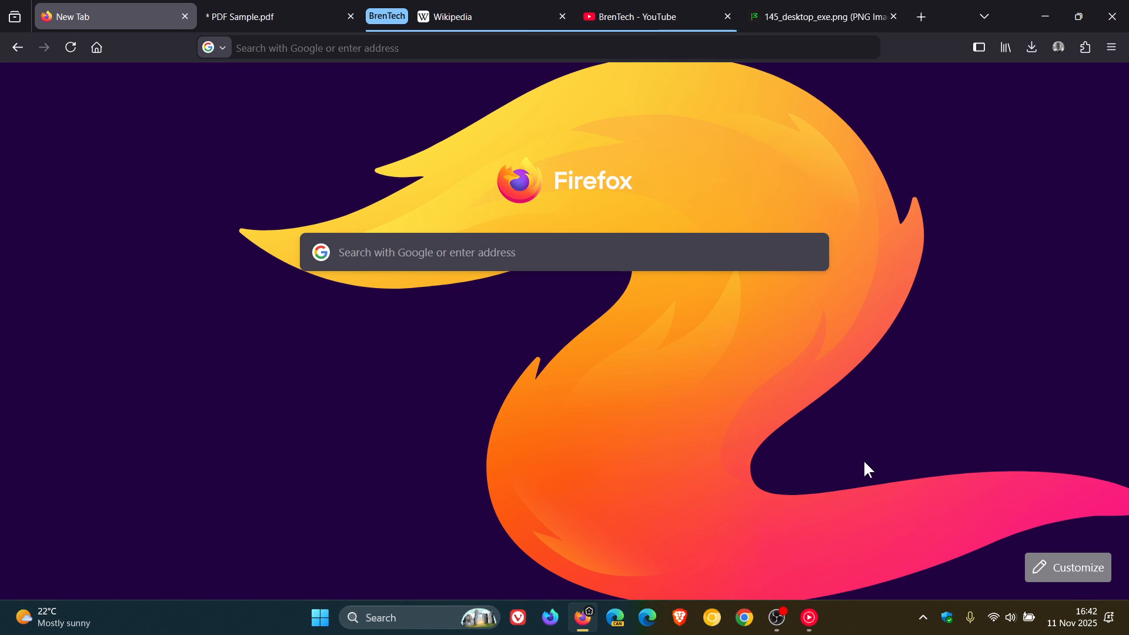
mouse_move(879, 466)
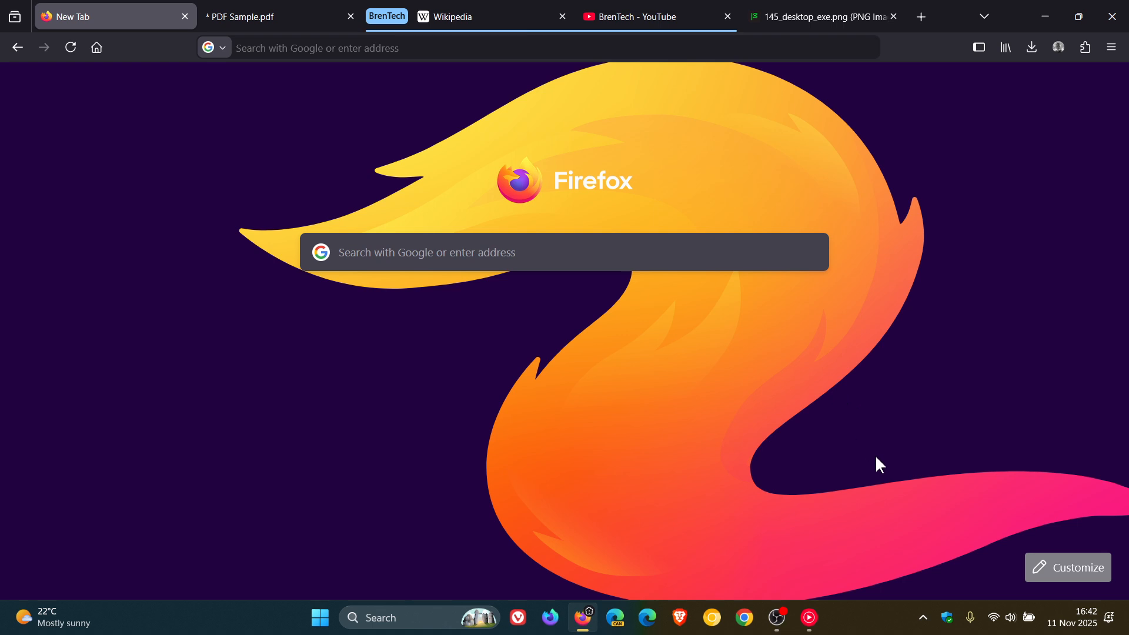
Step: Reach the Firefox Labs experimental features via the New Tab customization panel's settings link
left_click(1068, 568)
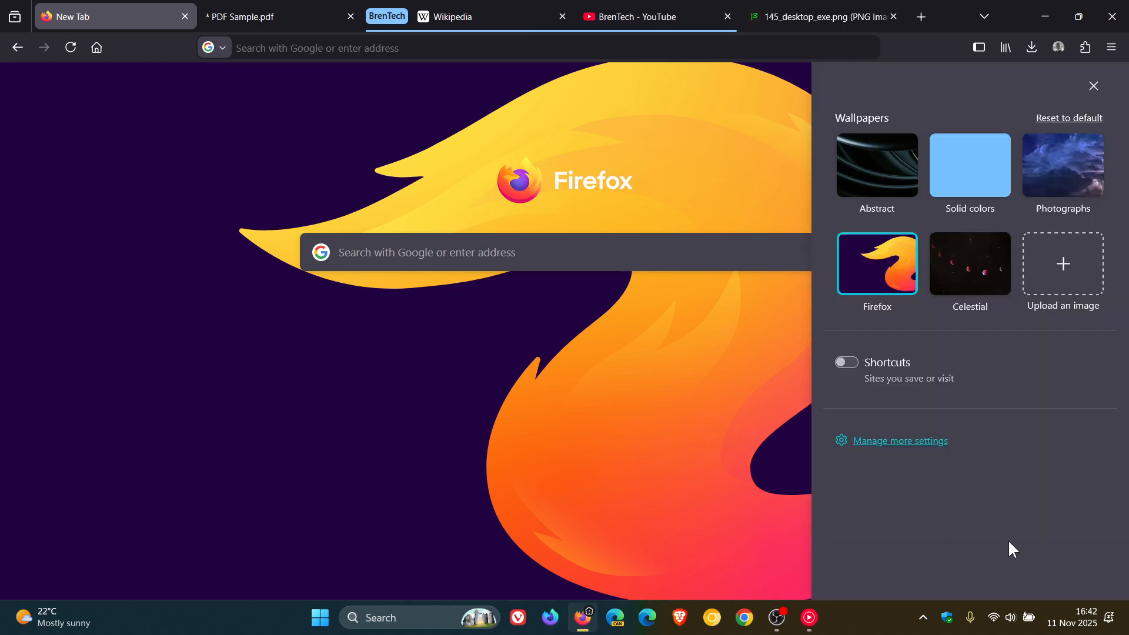
mouse_move(950, 481)
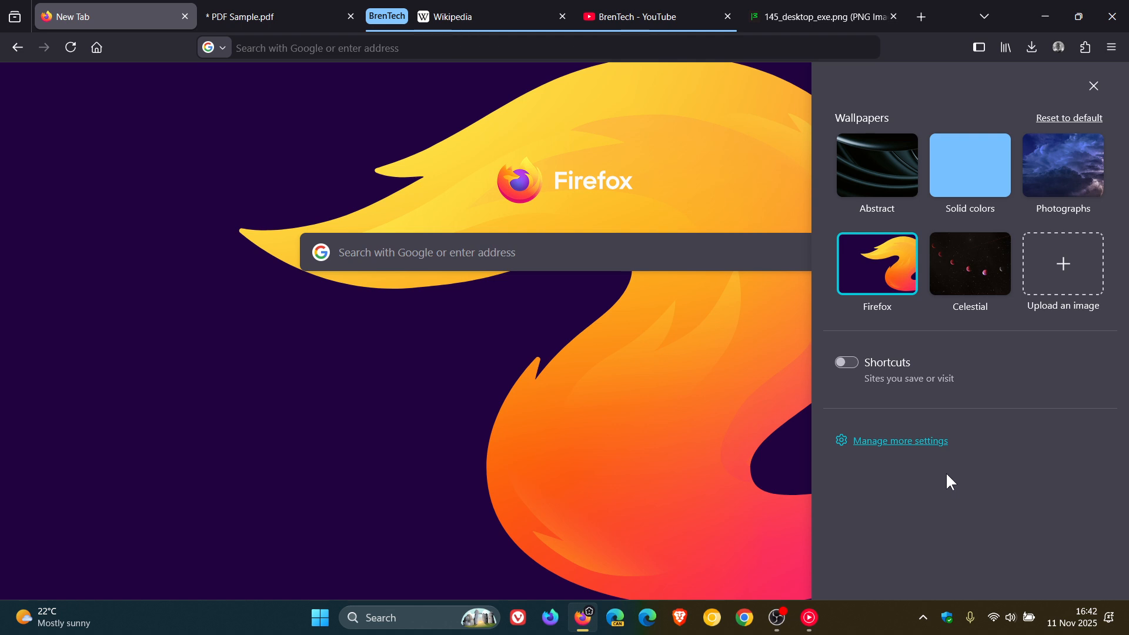
mouse_move(955, 487)
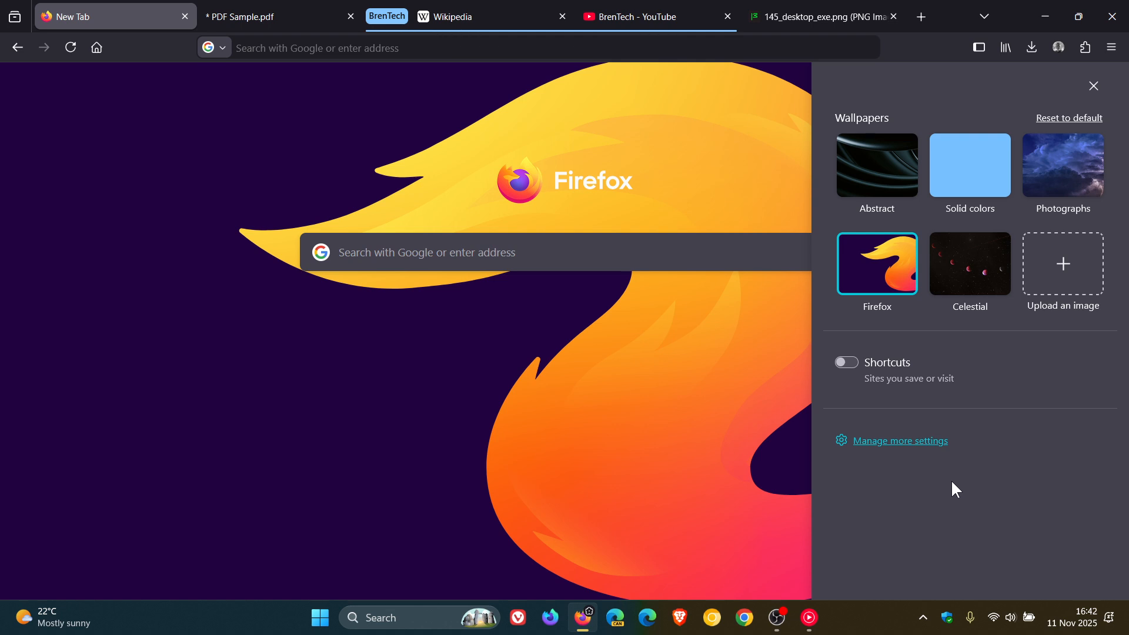
mouse_move(1017, 410)
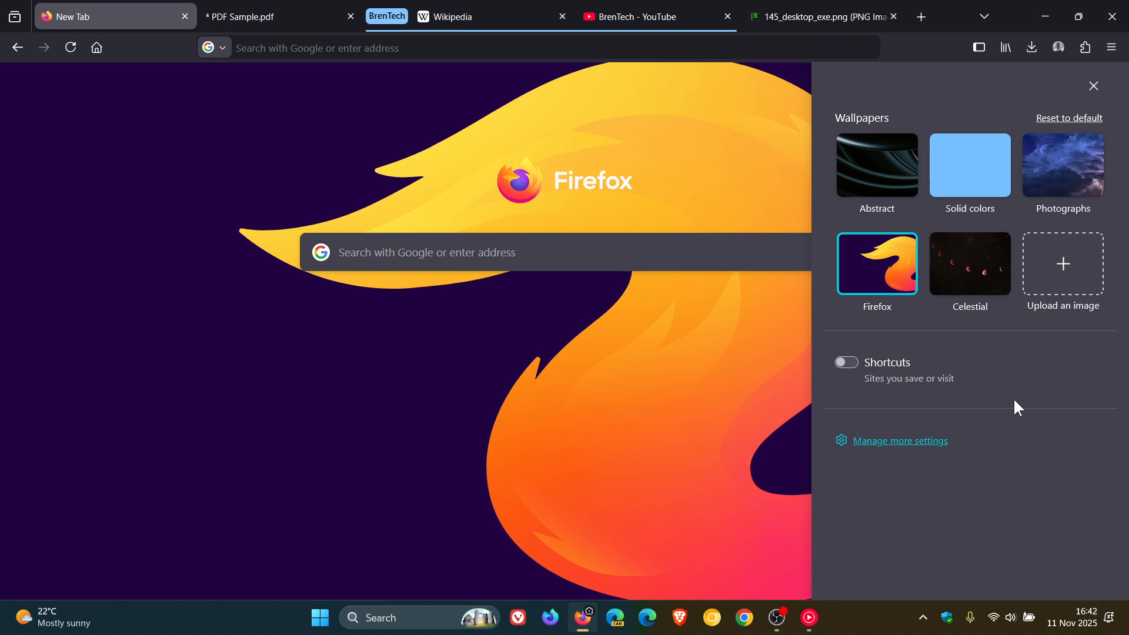
left_click(901, 440)
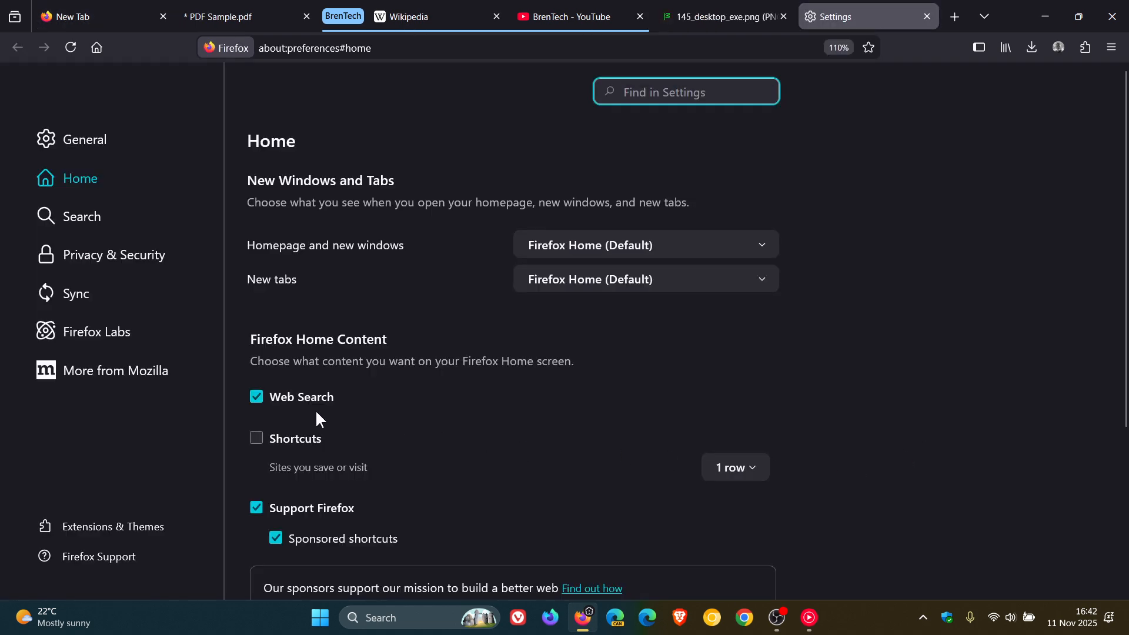
left_click(97, 332)
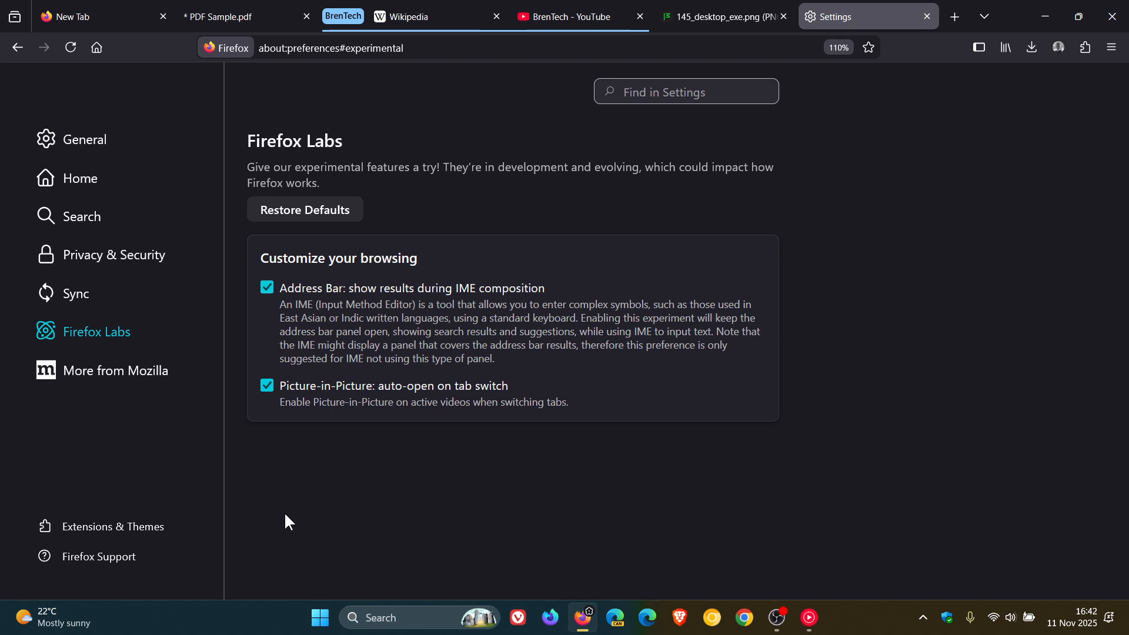
mouse_move(281, 496)
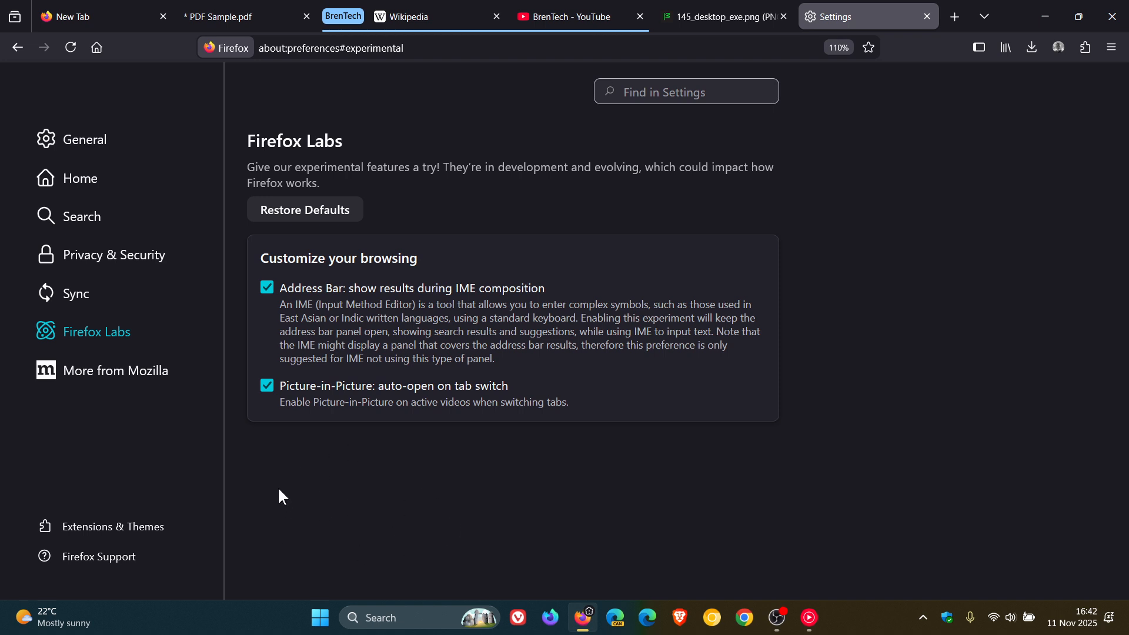
mouse_move(269, 483)
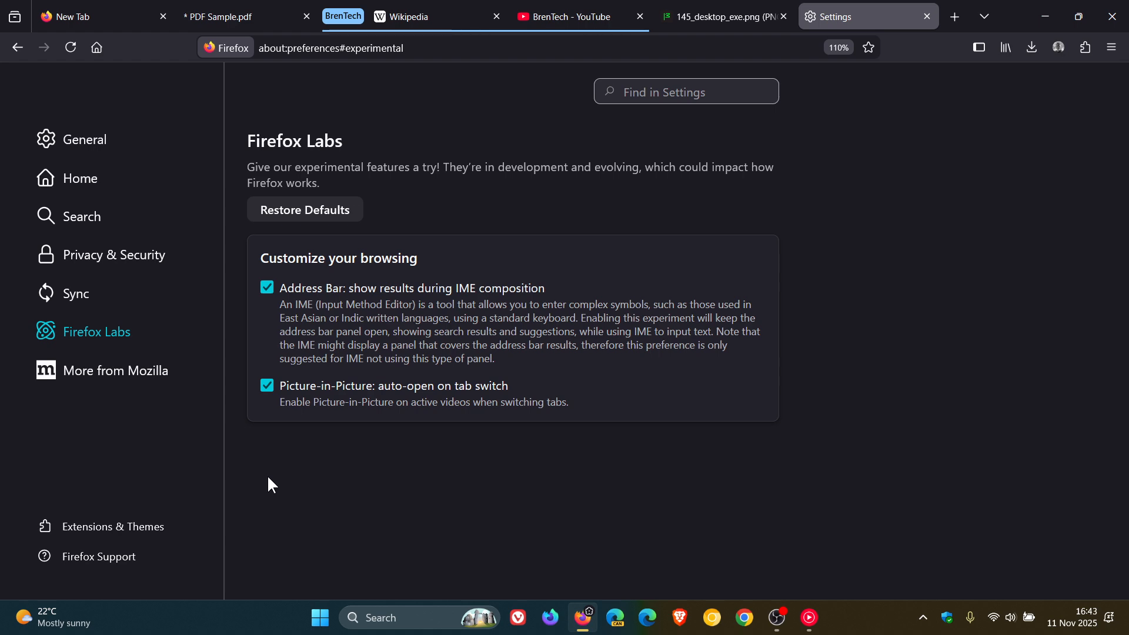
Step: Switch to the New Tab page and dismiss the wallpaper customization panel, keeping the fox wallpaper
left_click(83, 16)
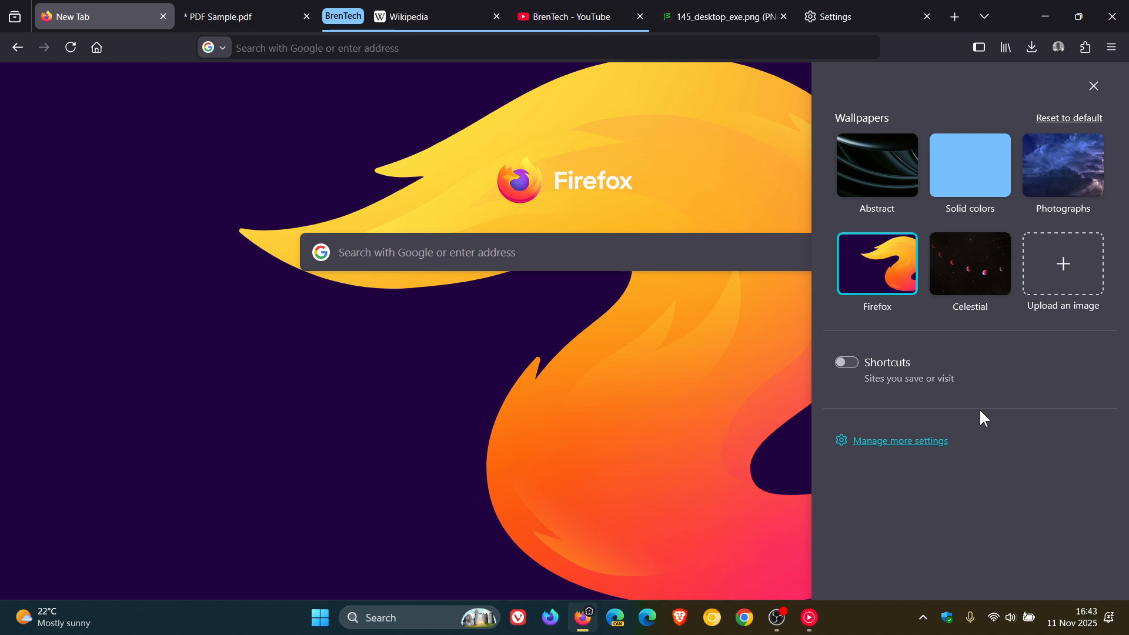
mouse_move(1079, 125)
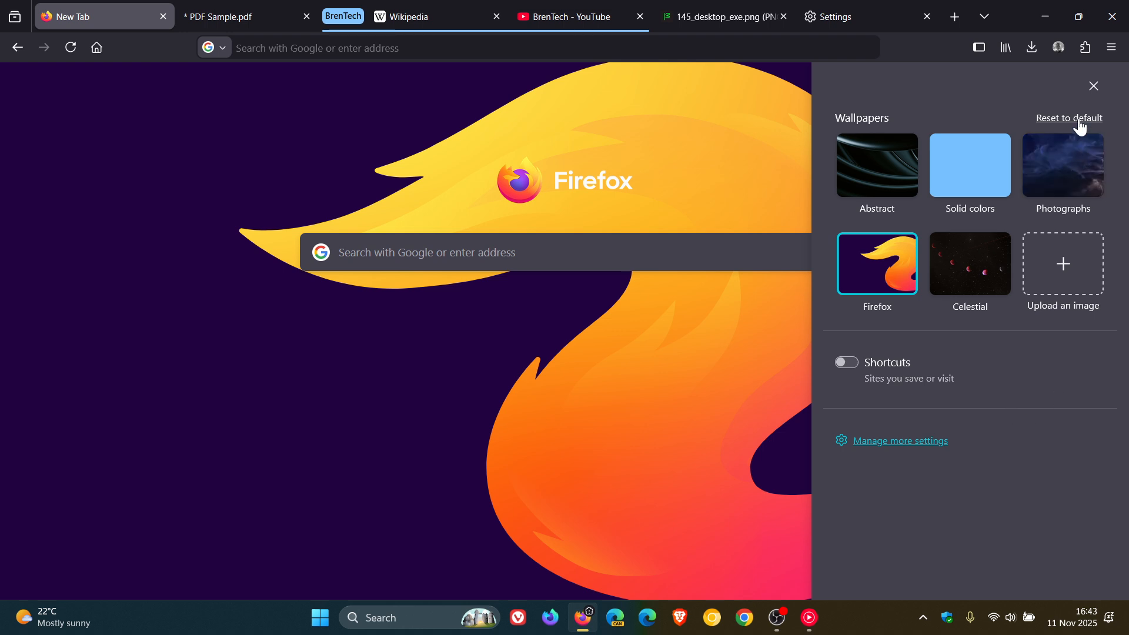
left_click(1094, 86)
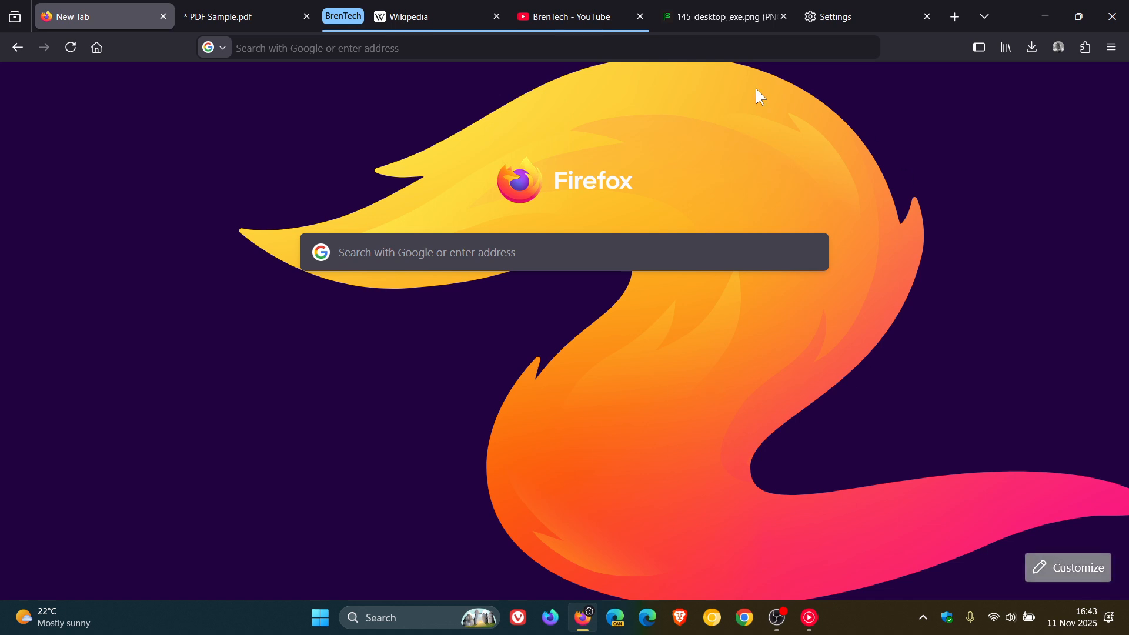